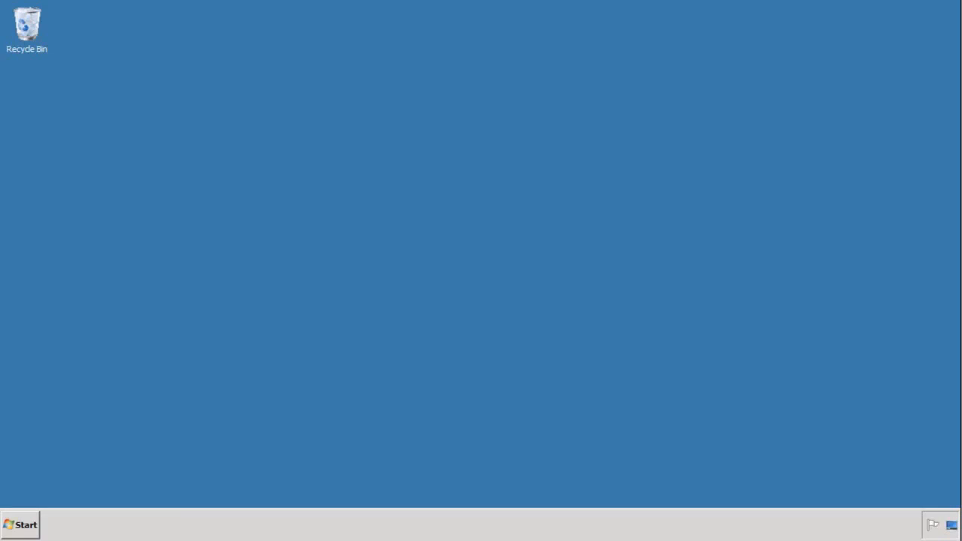
- Launch Data Services Designer from the SAP BusinessObjects Data Services 4.1 Start menu folder
left_click(20, 524)
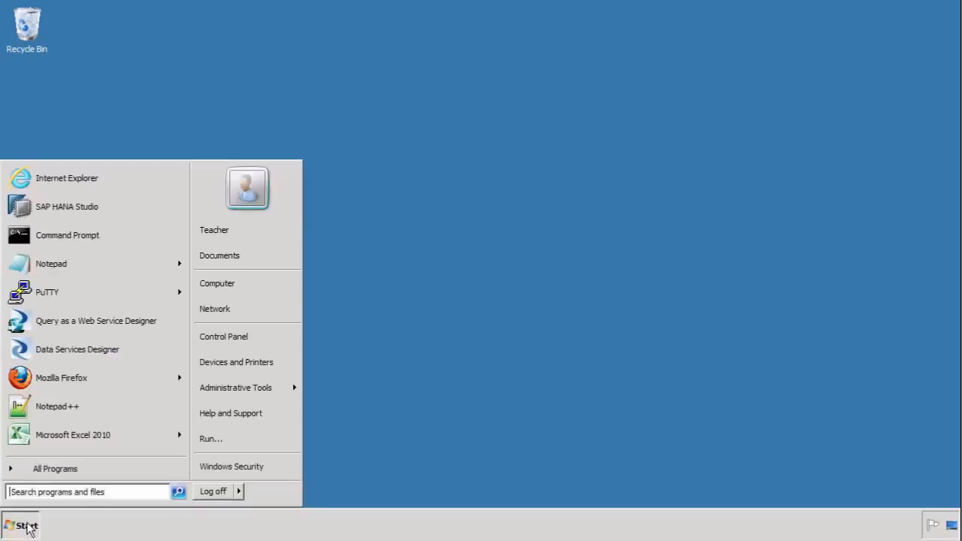
left_click(54, 468)
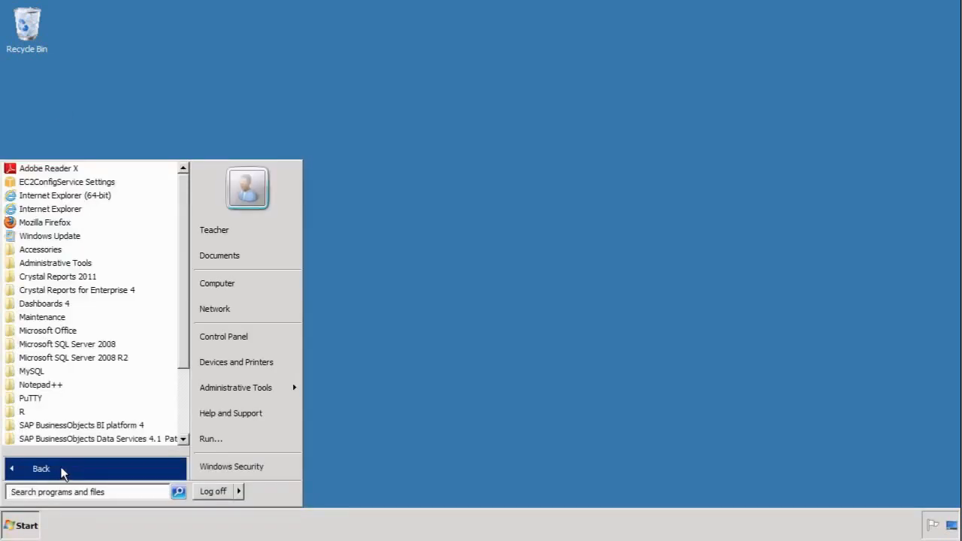
mouse_move(96, 438)
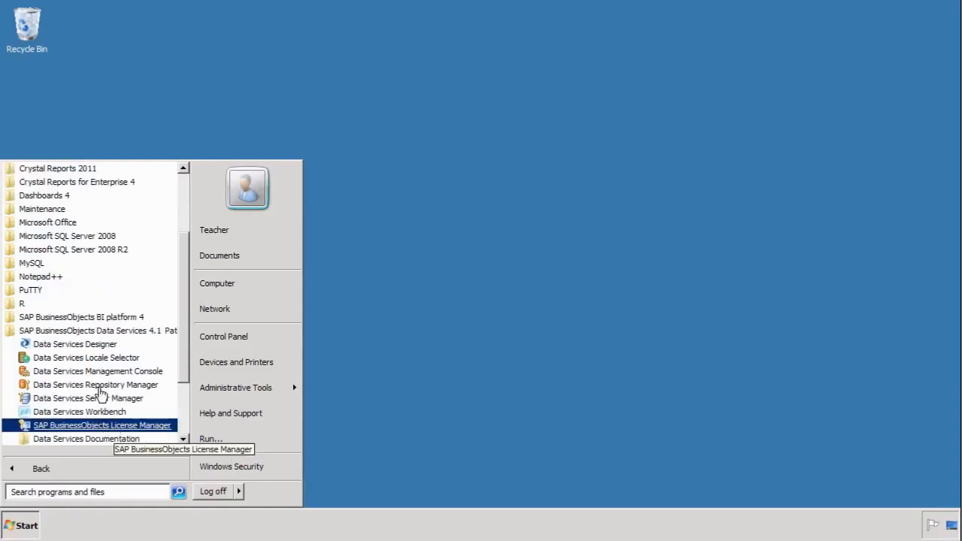
left_click(101, 424)
type("s")
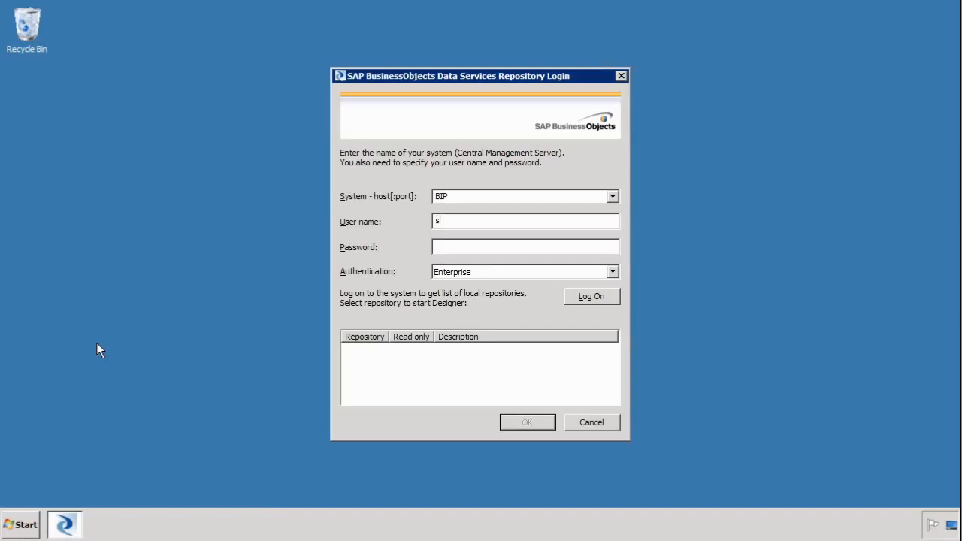
- Enter the repository user name and log on to reach the Designer Start Page
type("tudent")
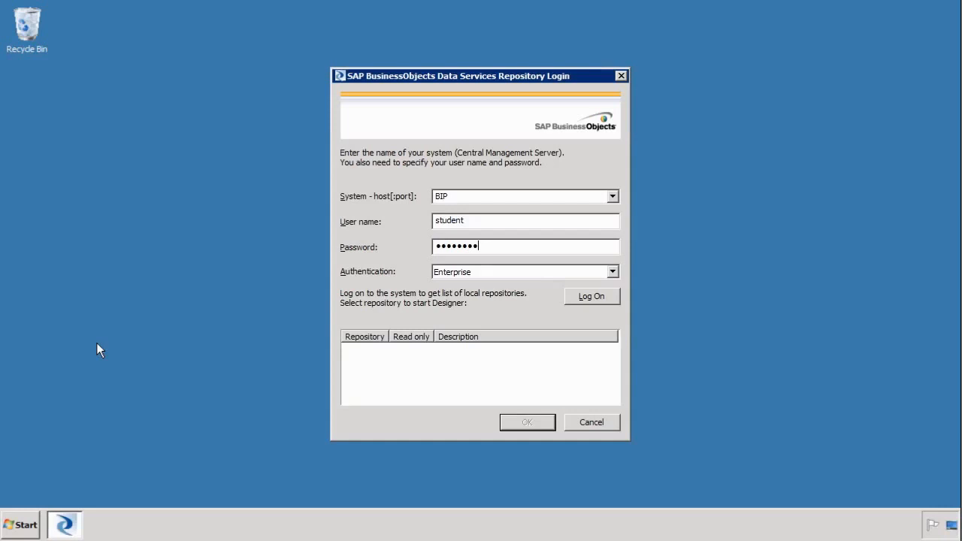
mouse_move(590, 301)
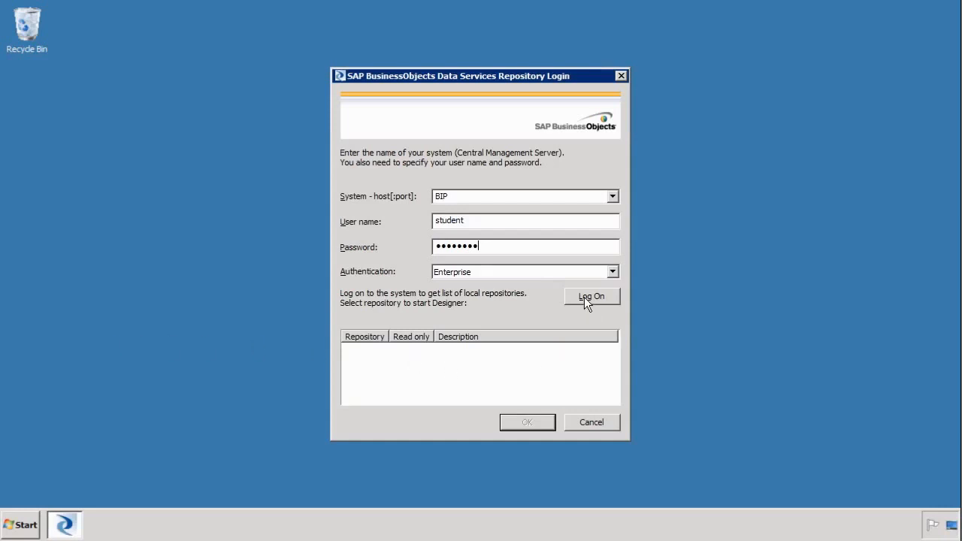
left_click(591, 295)
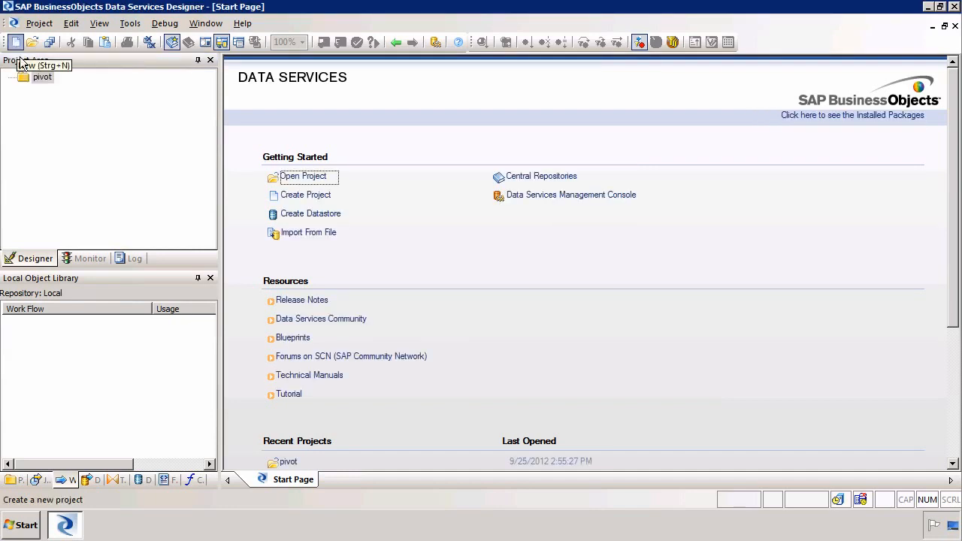
- Create batch job 'pivot' containing data flow 'pivot' and open the data flow
right_click(42, 76)
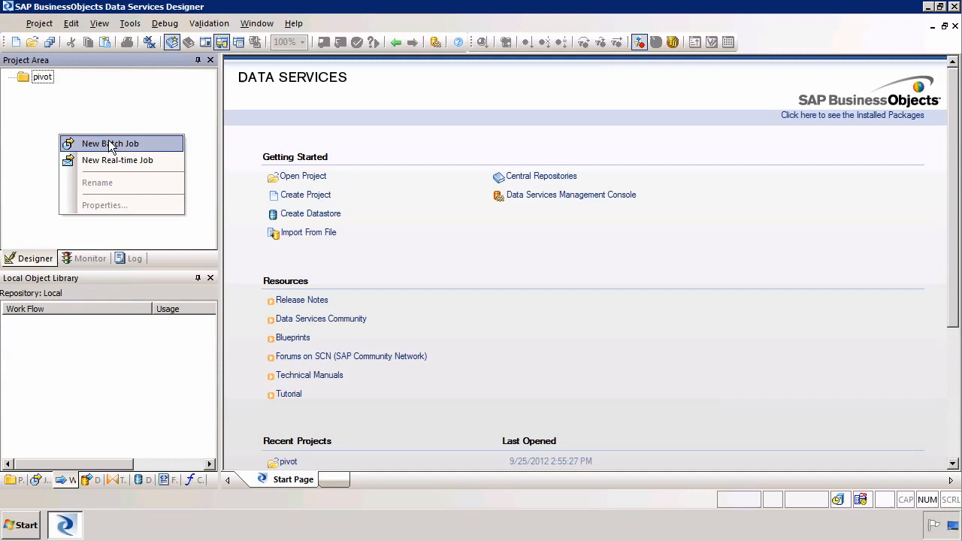
left_click(109, 143)
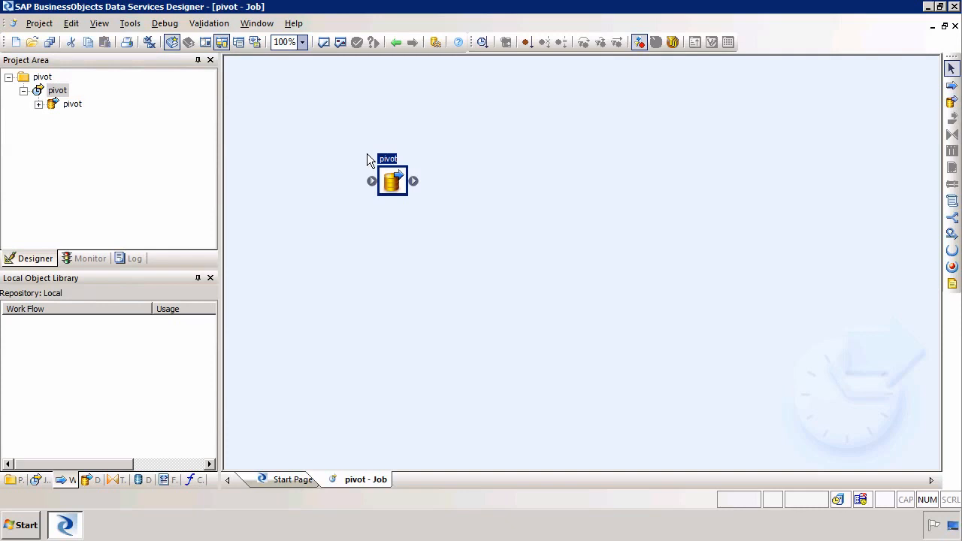
double_click(392, 181)
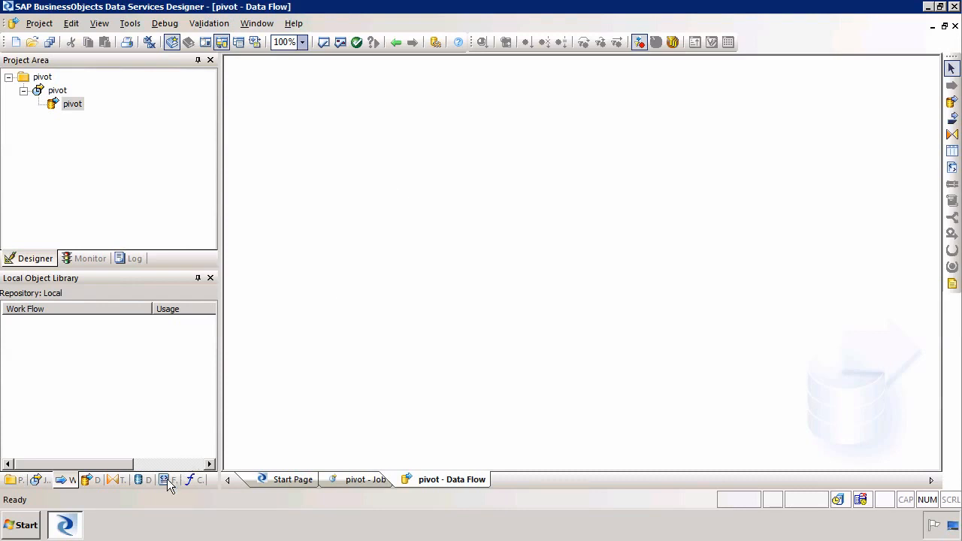
- Drag HANA template table REVERSEPIVOT(HANA.STS) into the pivot data flow as source
left_click(142, 479)
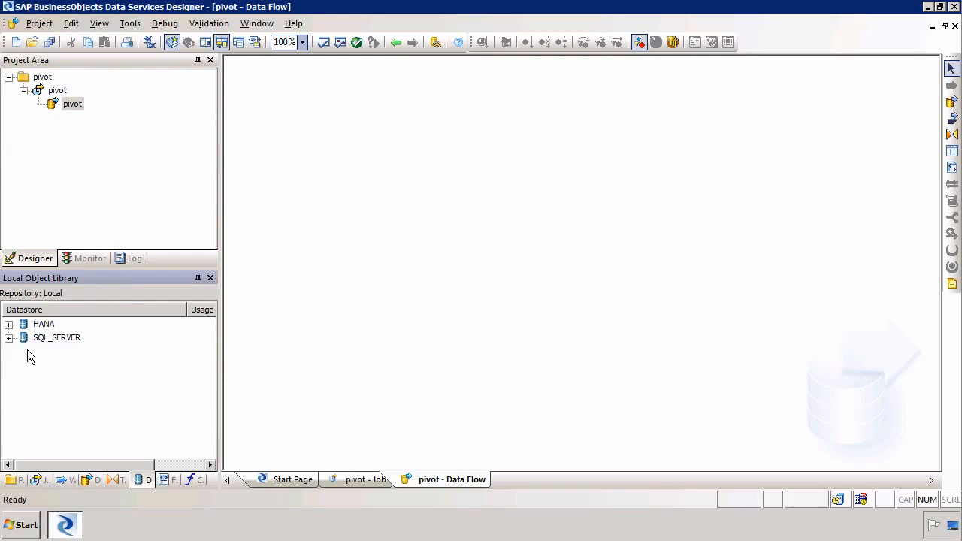
left_click(9, 324)
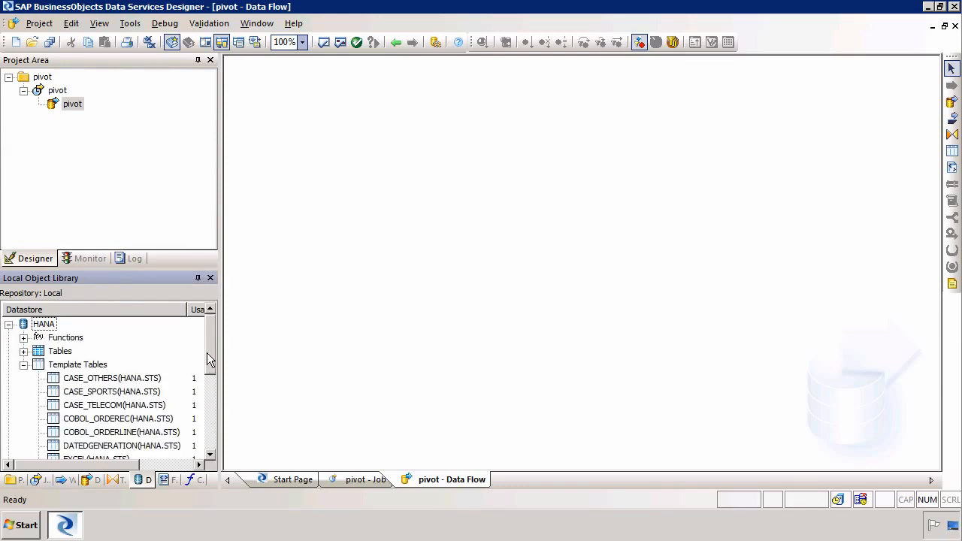
scroll("down", 3)
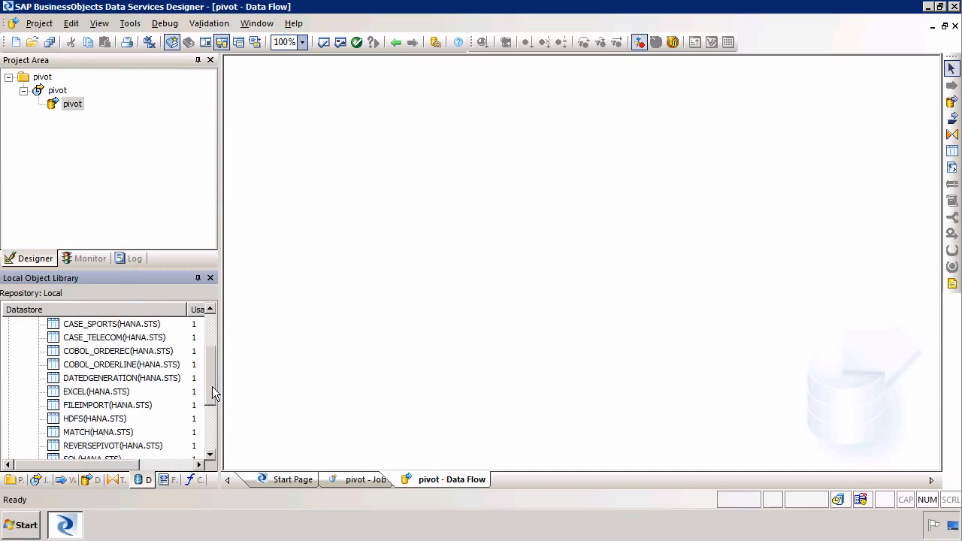
scroll("down", 3)
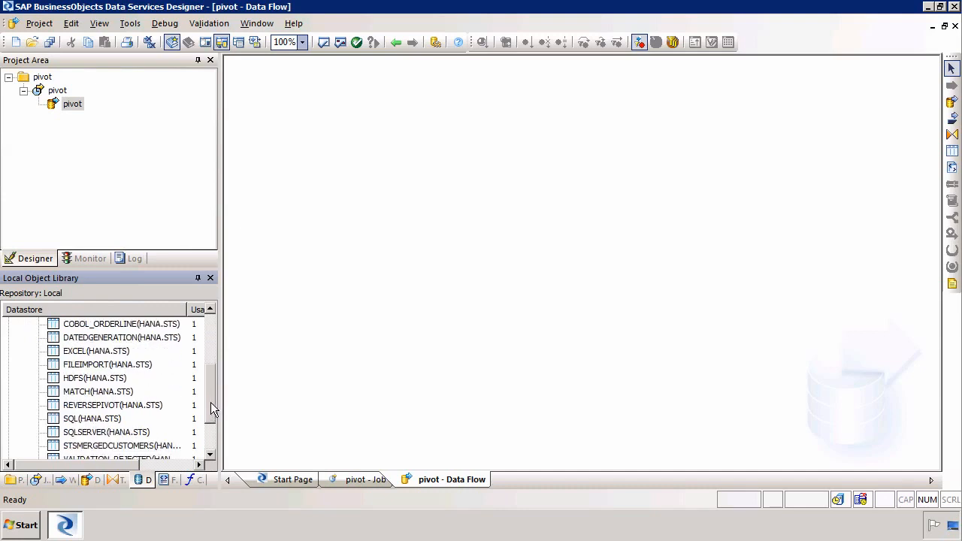
scroll("down", 3)
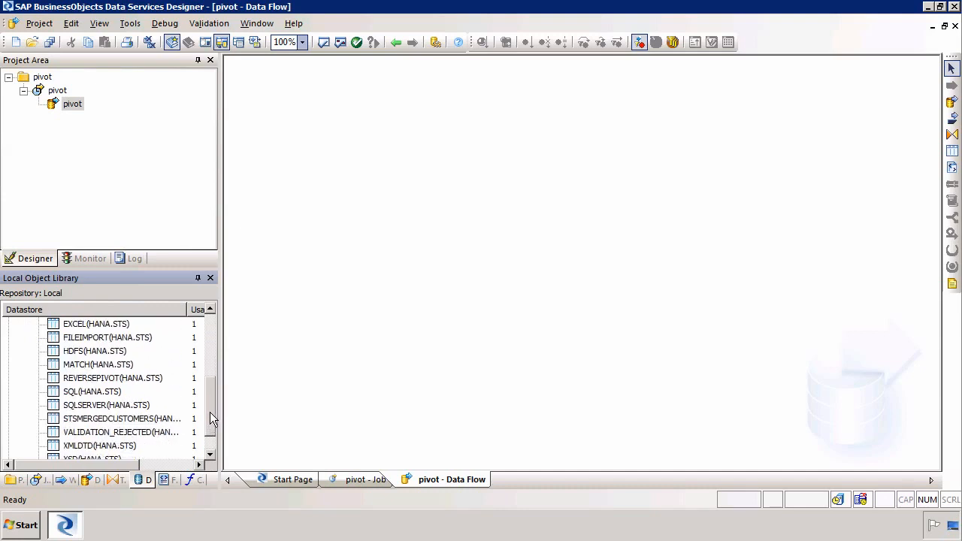
left_click(112, 378)
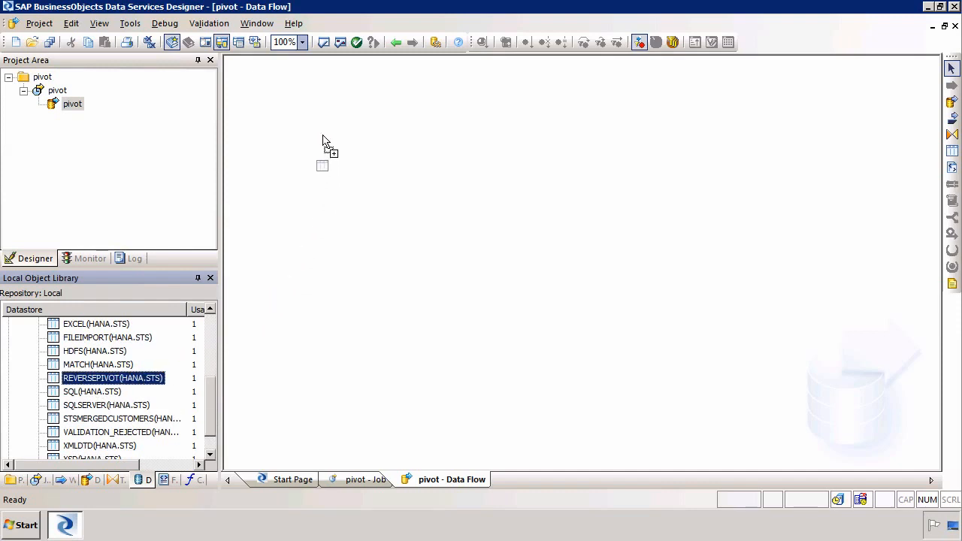
left_click_drag(113, 378, 334, 158)
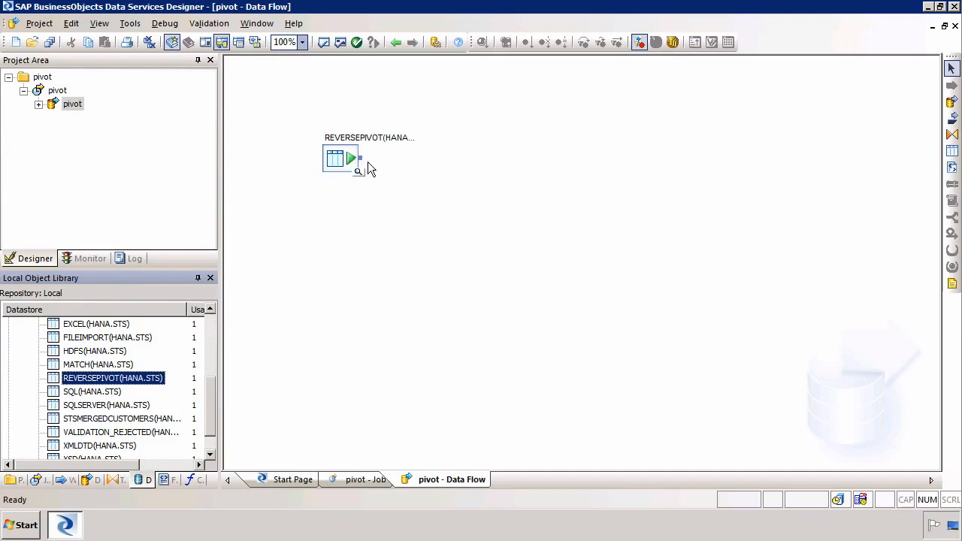
- Preview REVERSEPIVOT's 16 country rows with 2004–2007 net sales columns
left_click(358, 171)
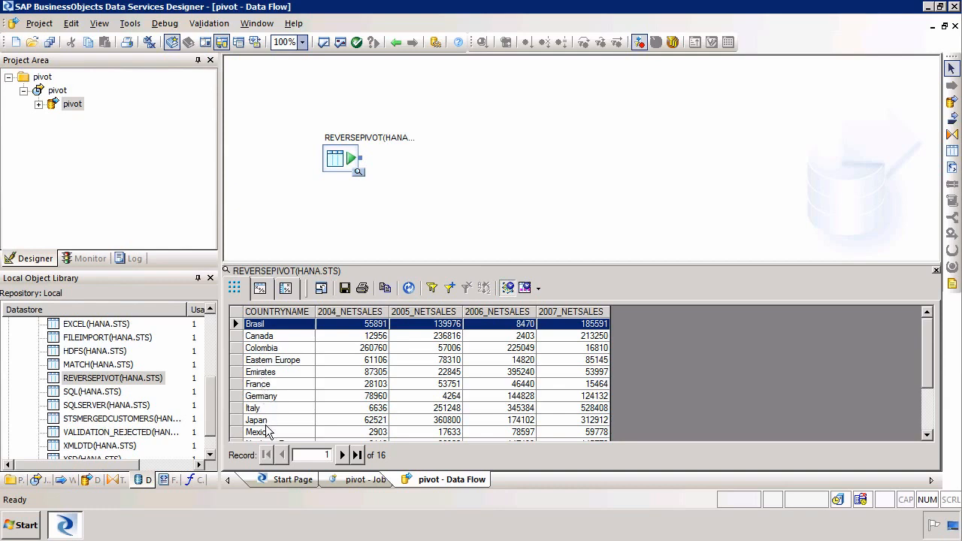
mouse_move(334, 315)
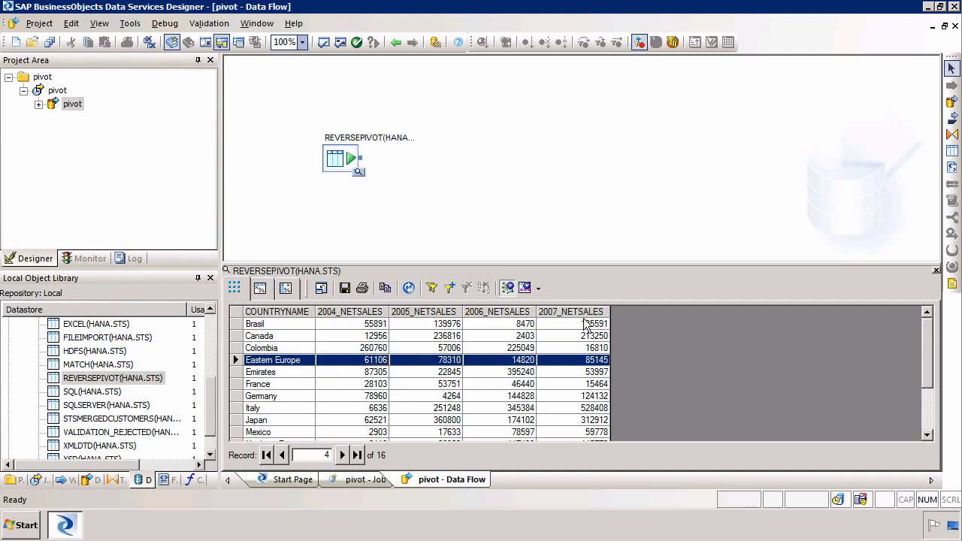
mouse_move(589, 325)
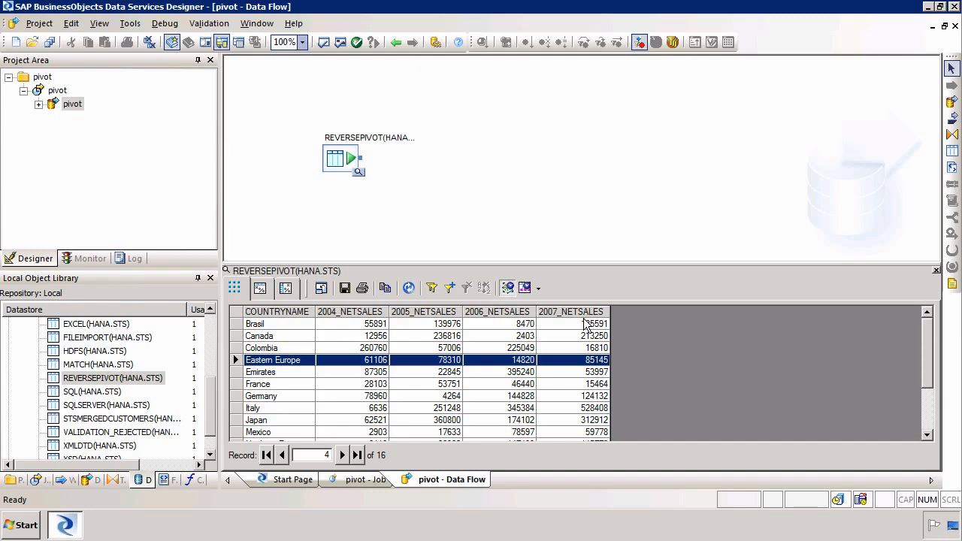
mouse_move(676, 340)
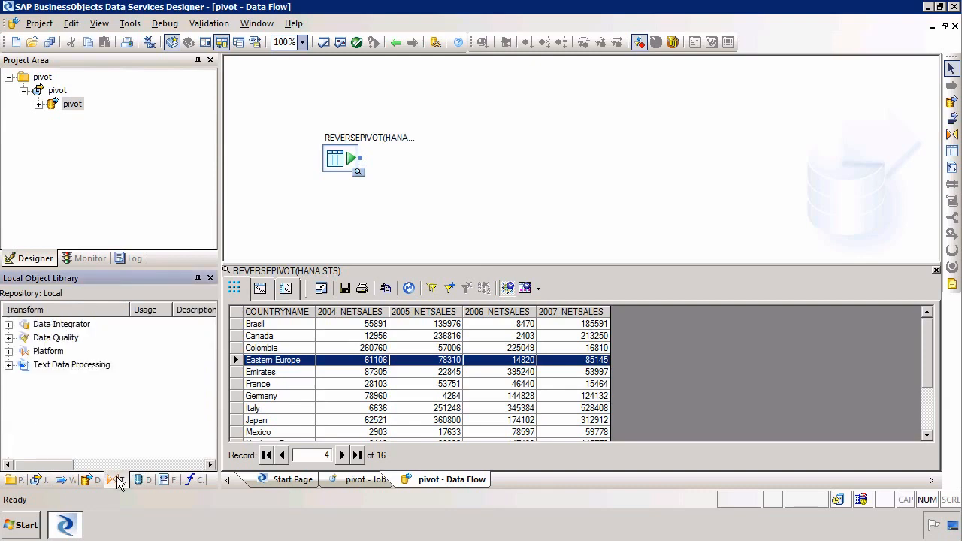
mouse_move(56, 368)
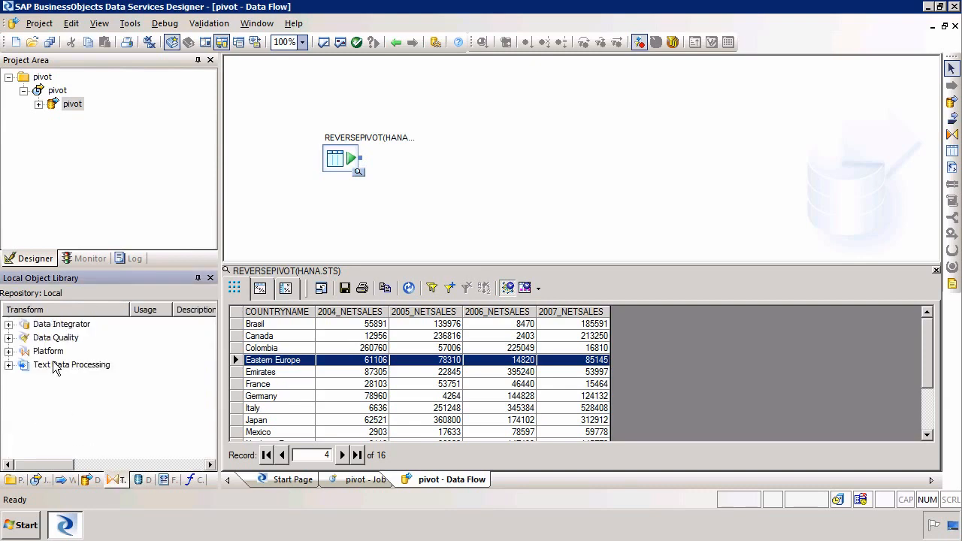
- Add a Data Integrator Pivot transform fed by REVERSEPIVOT and open its editor
left_click(9, 323)
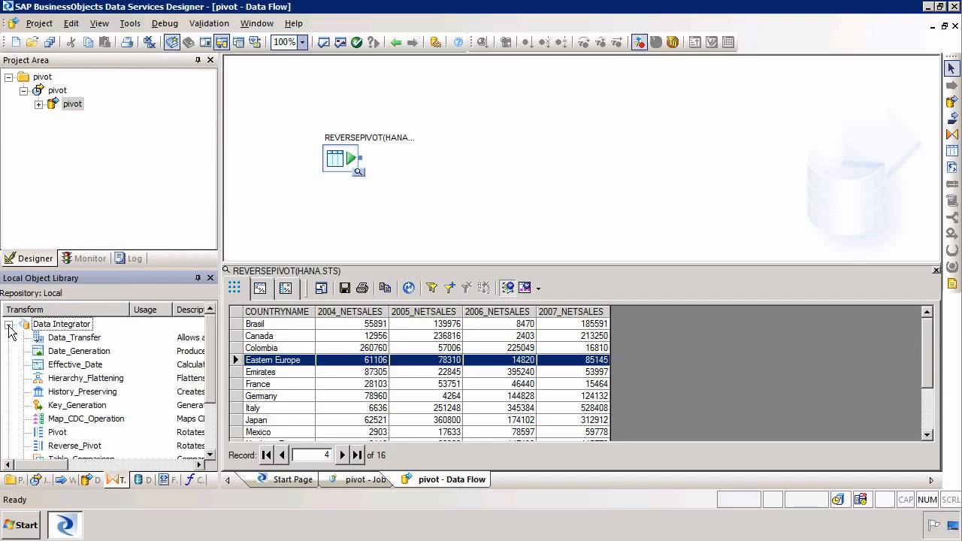
mouse_move(60, 445)
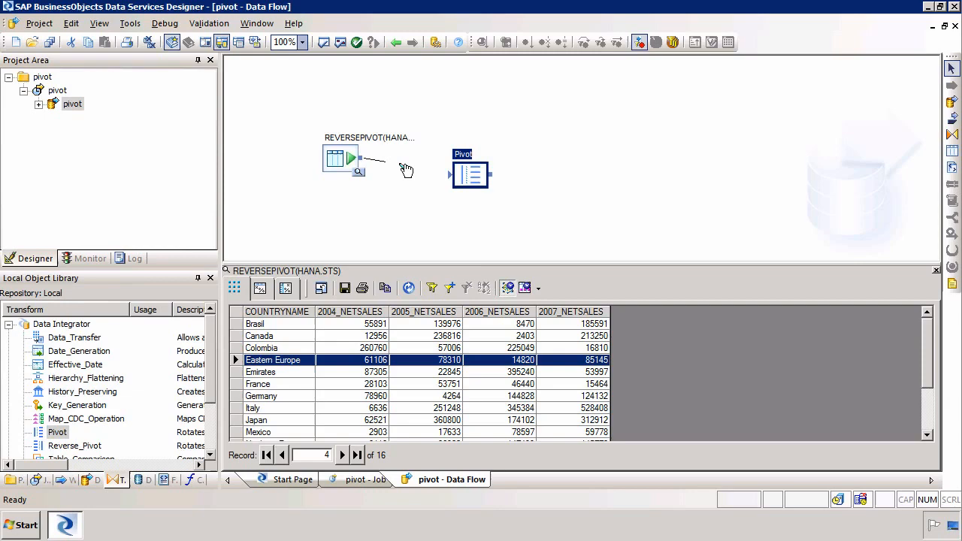
left_click_drag(359, 160, 470, 174)
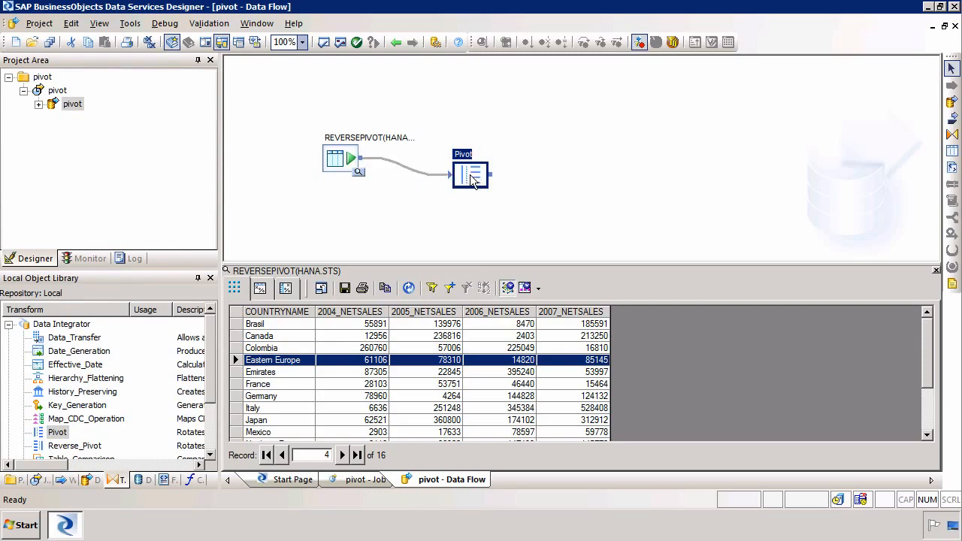
double_click(470, 174)
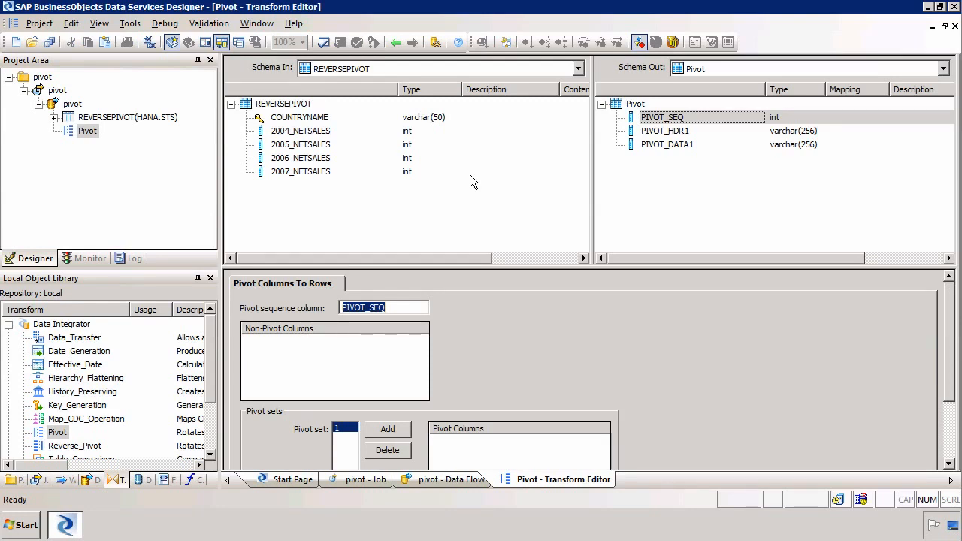
- Keep COUNTRYNAME, name sequence YEAR_SEQUENCE, pivot four NETSALES columns with header YEAR, data NETSALES
left_click(299, 116)
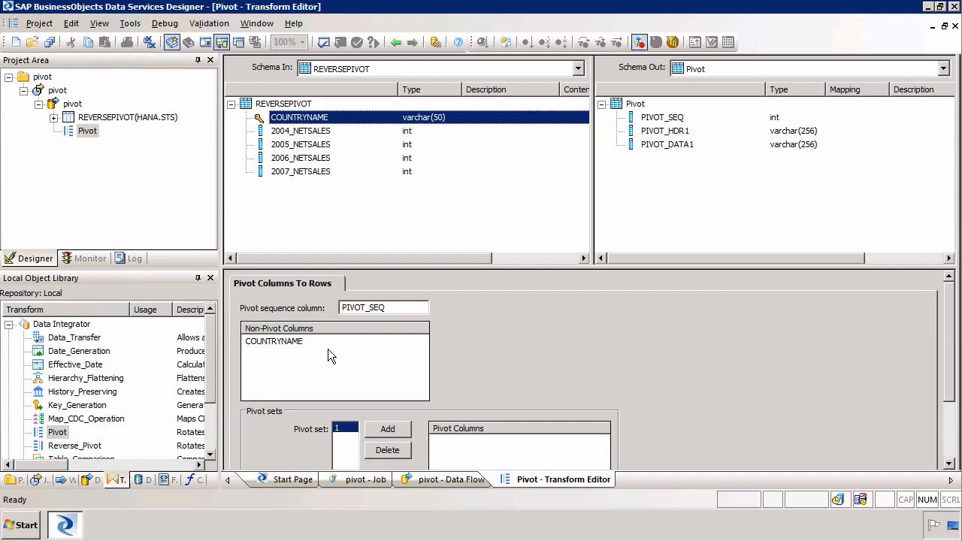
mouse_move(362, 323)
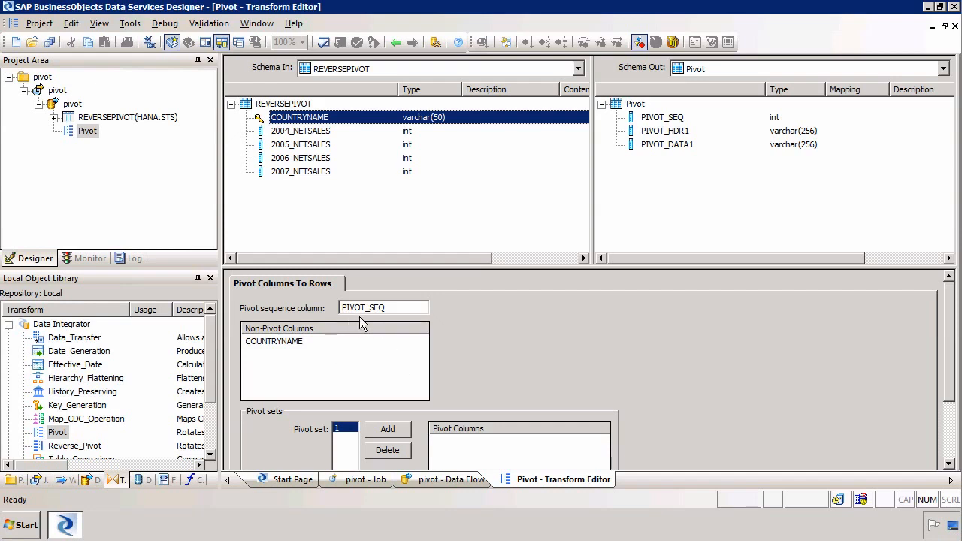
mouse_move(372, 311)
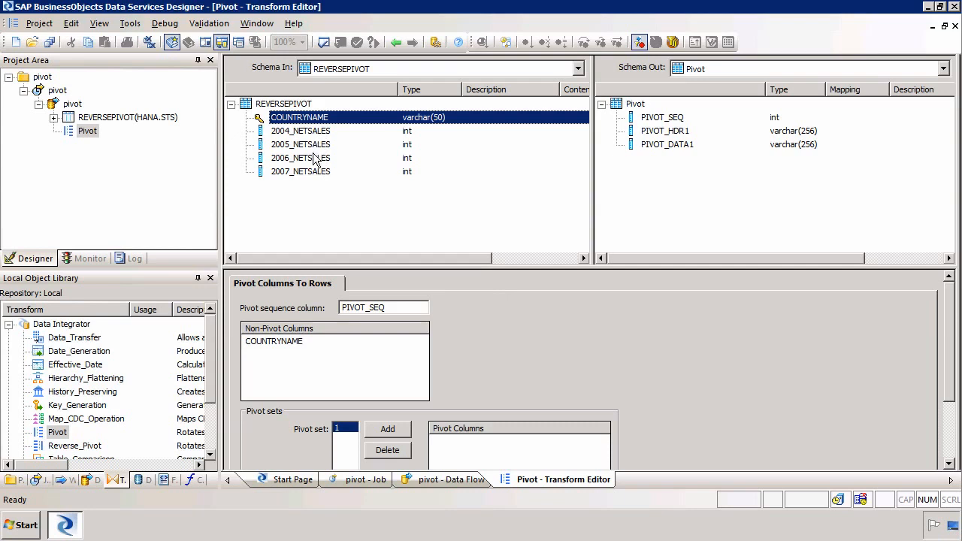
mouse_move(363, 298)
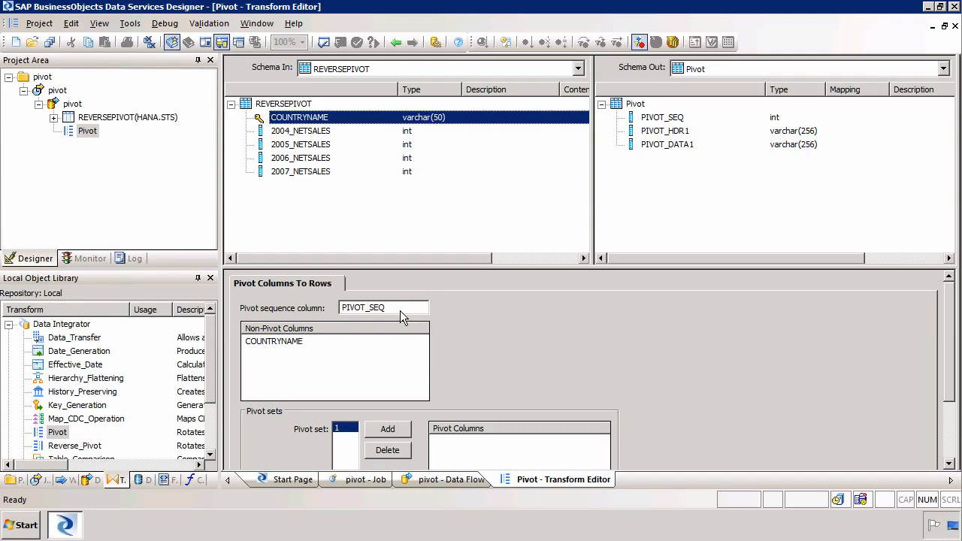
triple_click(383, 307)
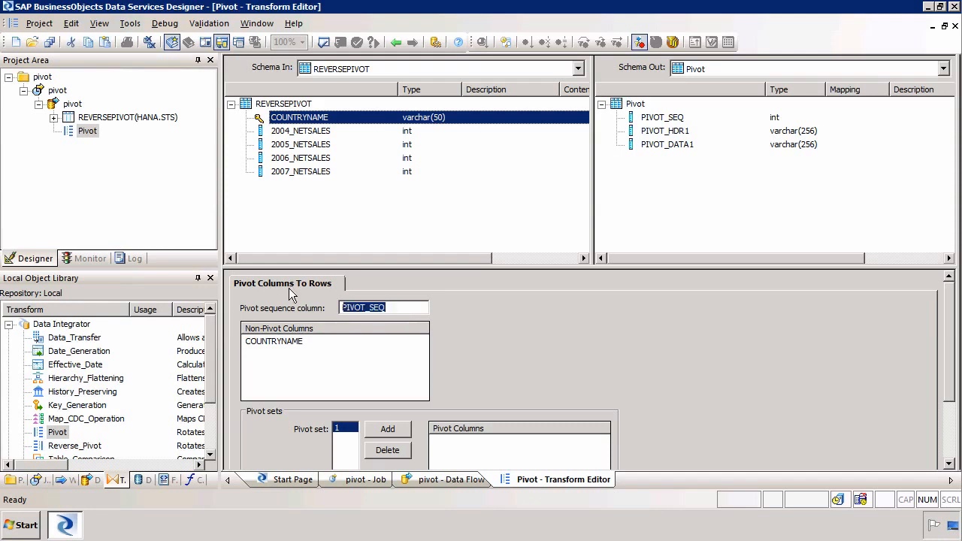
type("YEAR")
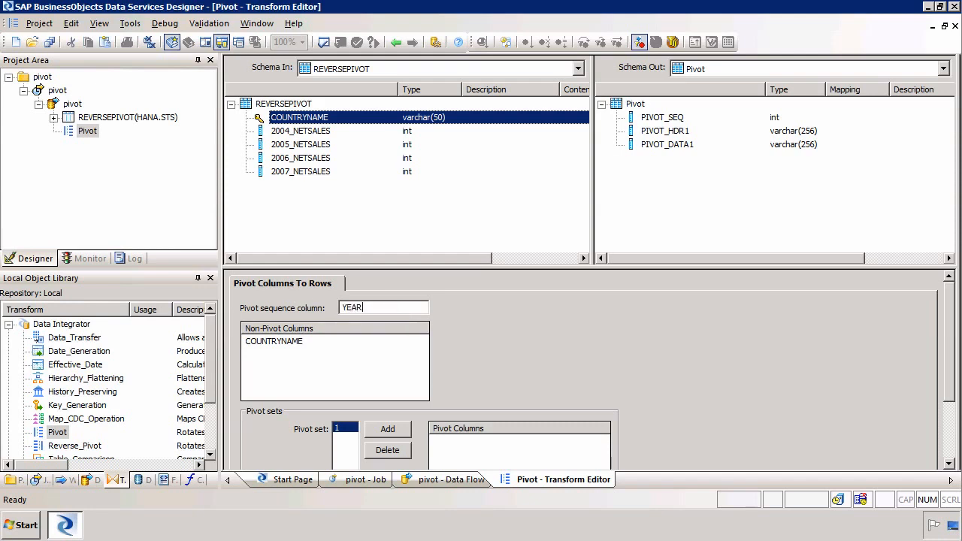
type("_SEQUENCE")
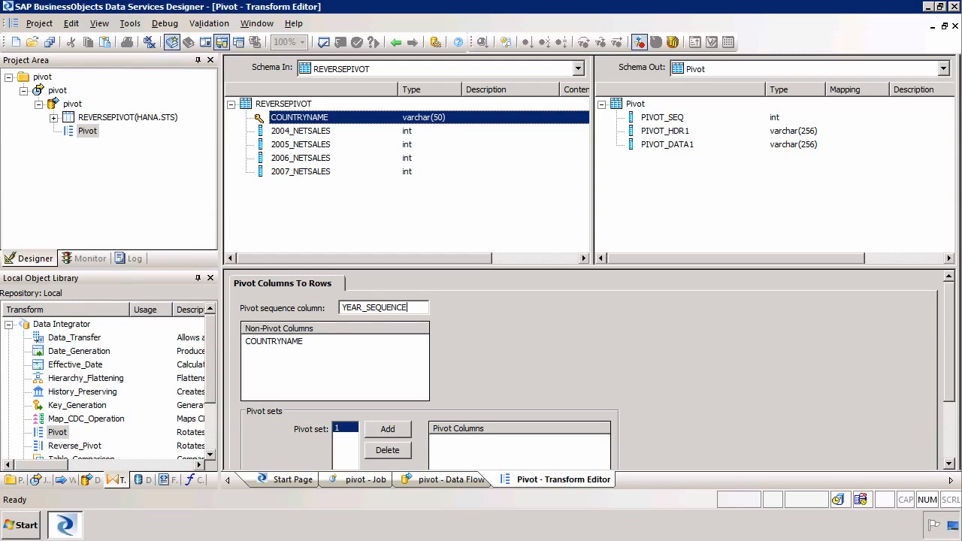
mouse_move(934, 427)
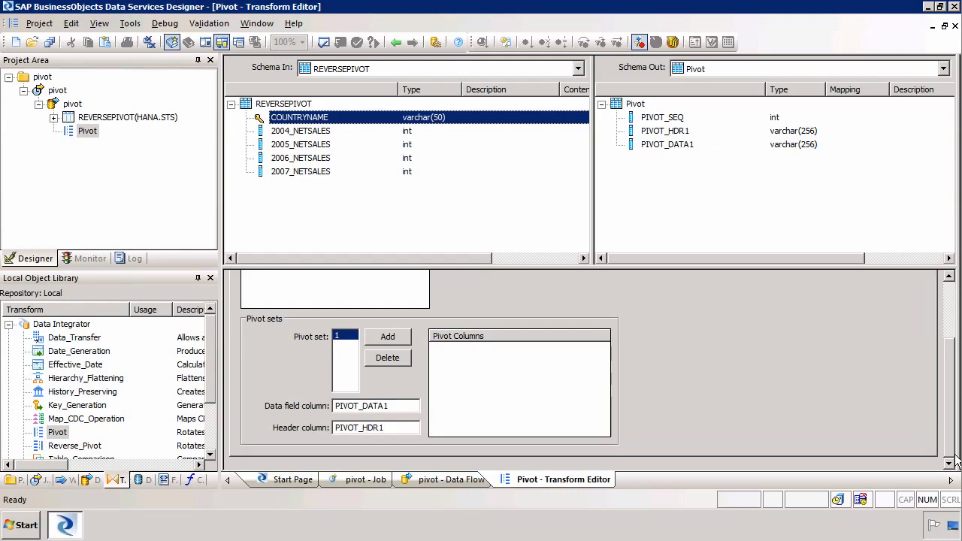
mouse_move(308, 158)
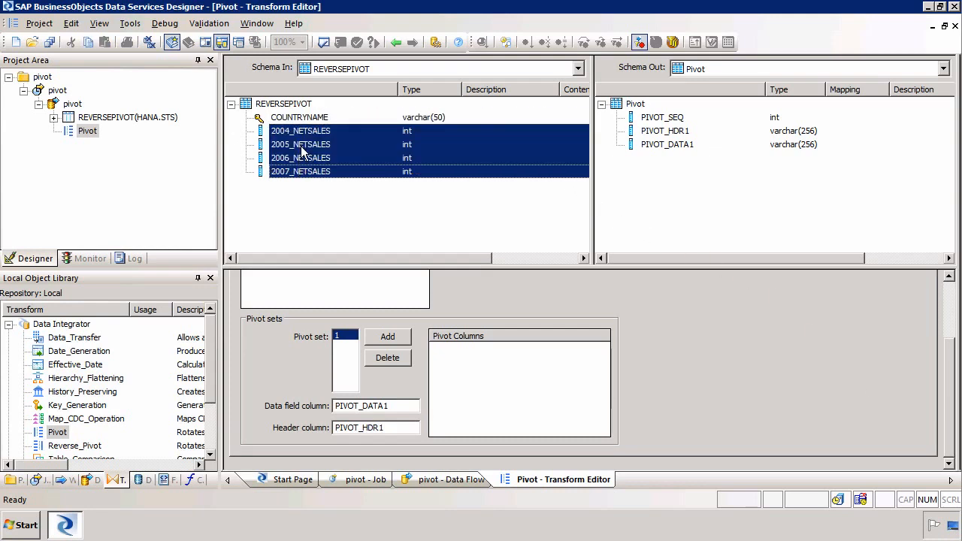
left_click(387, 335)
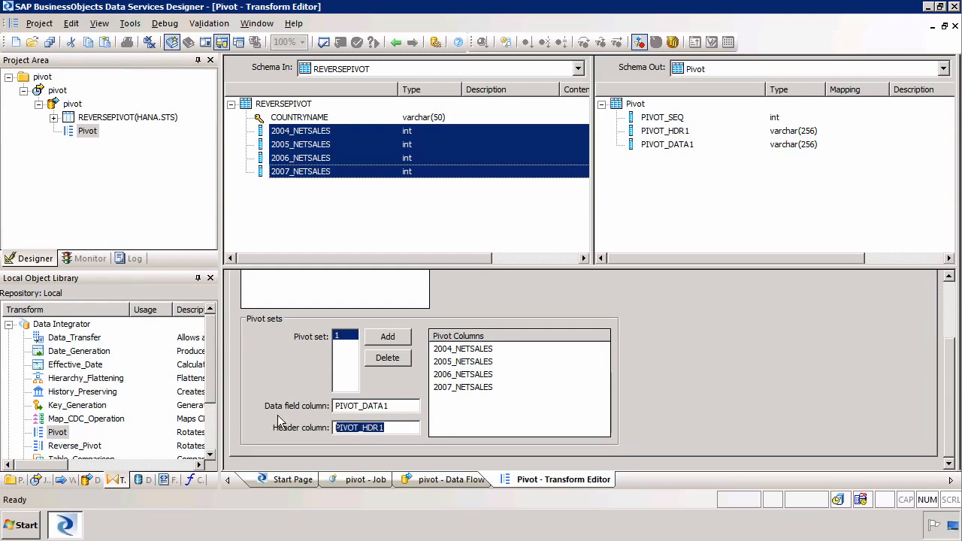
type("YEAR")
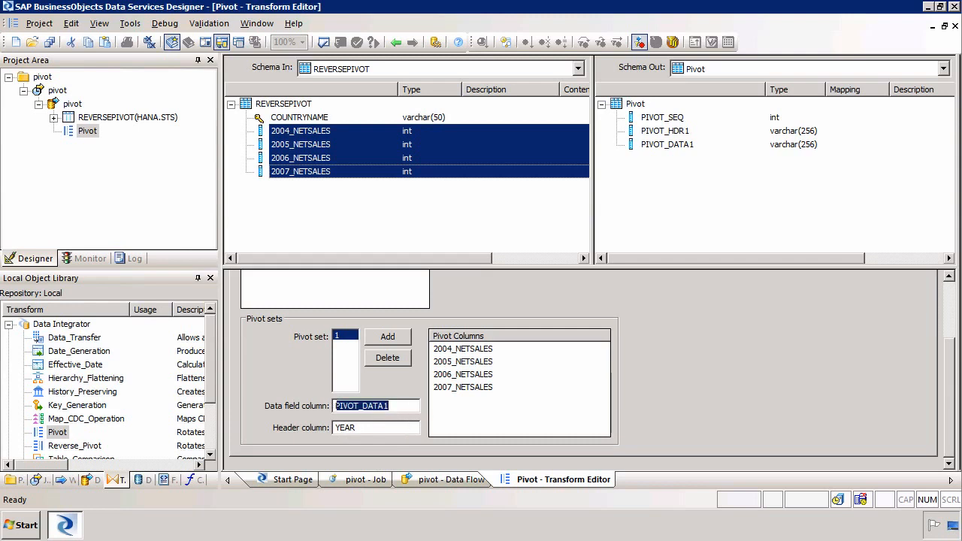
type("NETSALES")
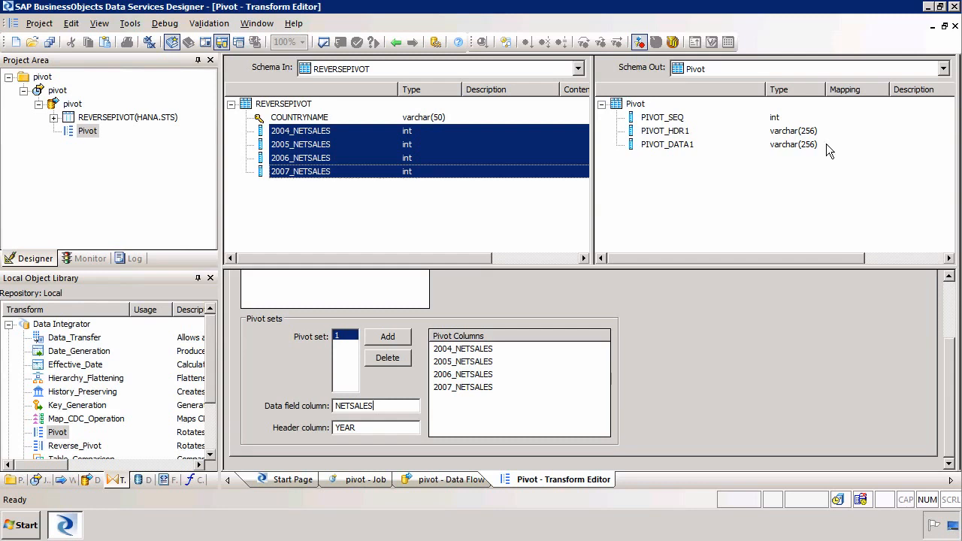
mouse_move(612, 149)
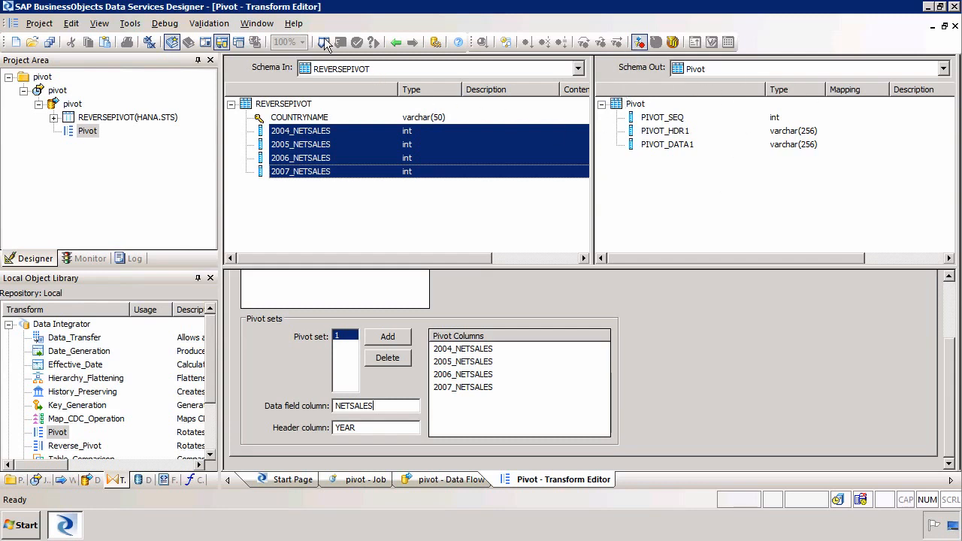
- Validate the pivot transform error-free, then inspect the YEAR output column's properties without changes
left_click(324, 42)
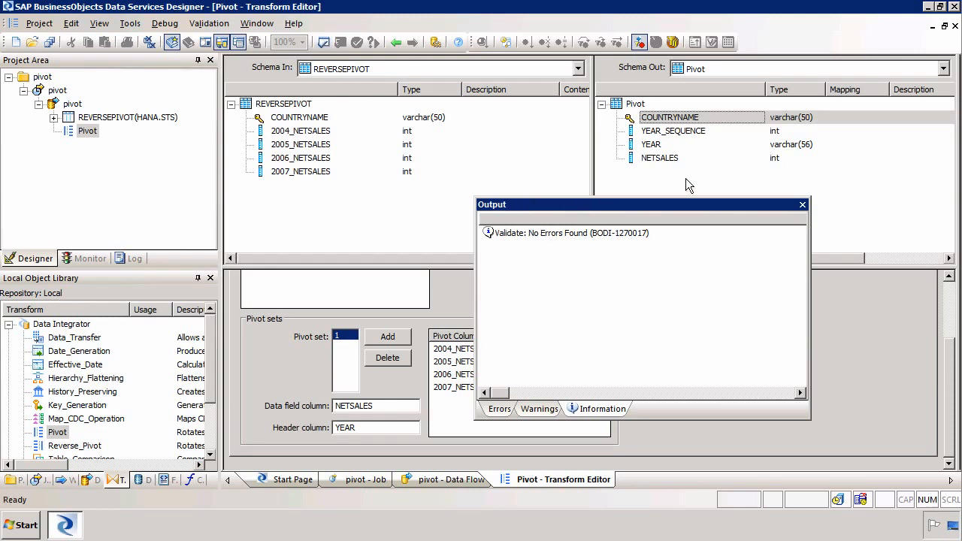
mouse_move(706, 158)
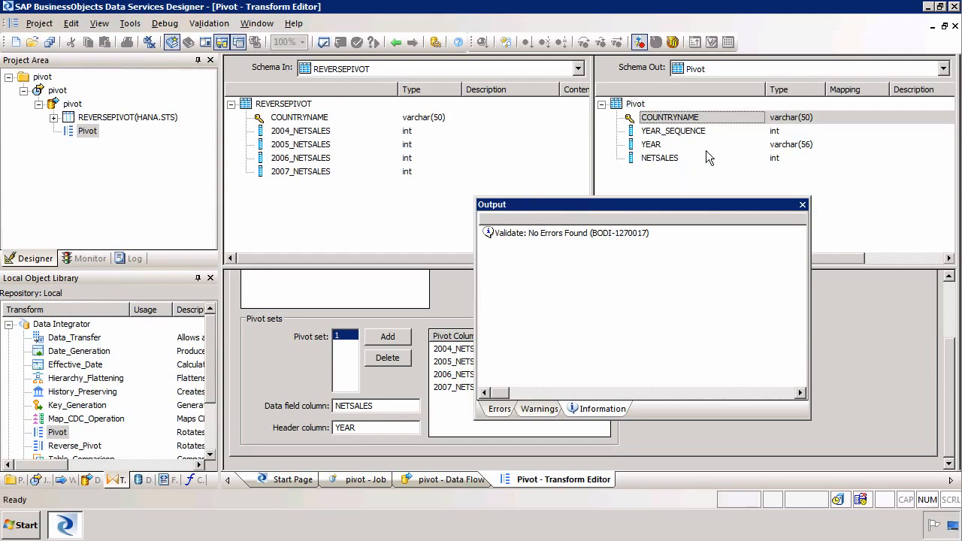
mouse_move(680, 99)
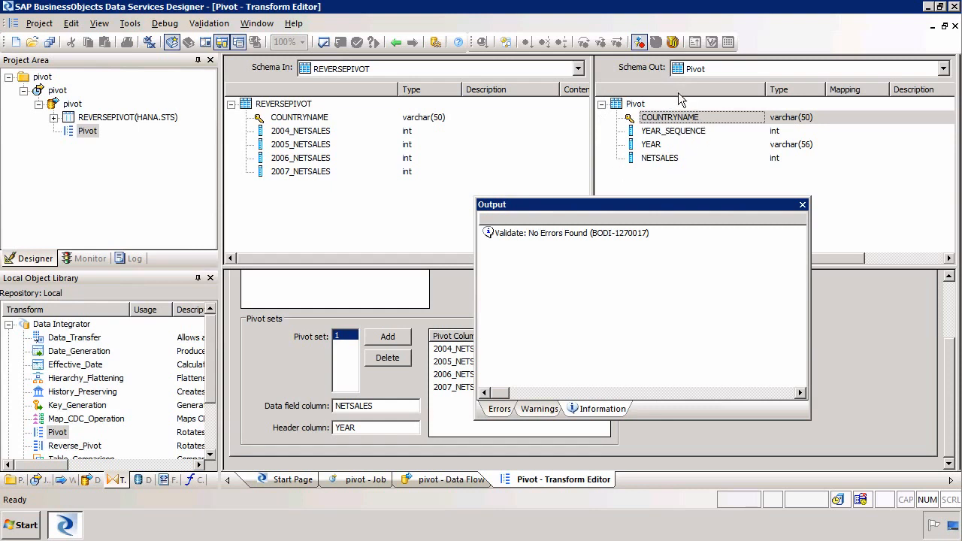
mouse_move(784, 214)
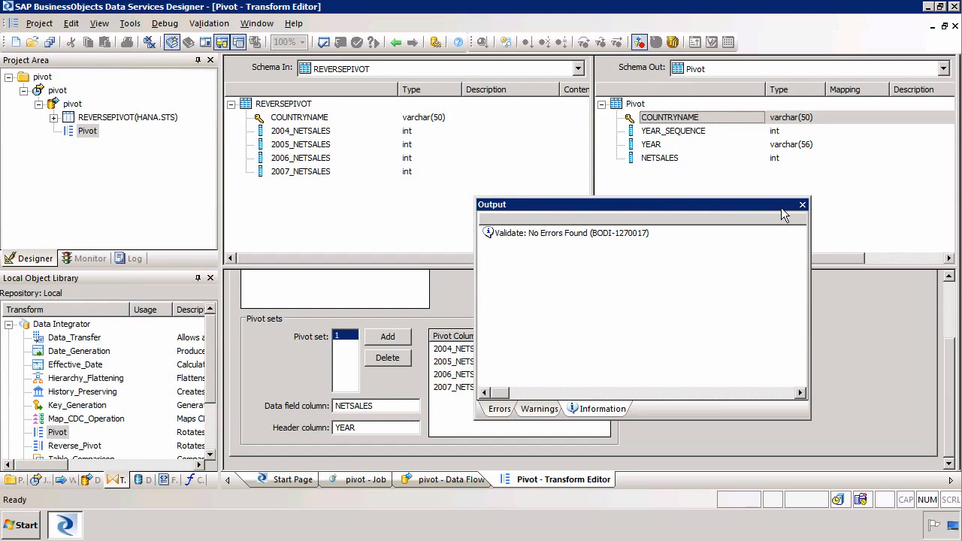
left_click(801, 204)
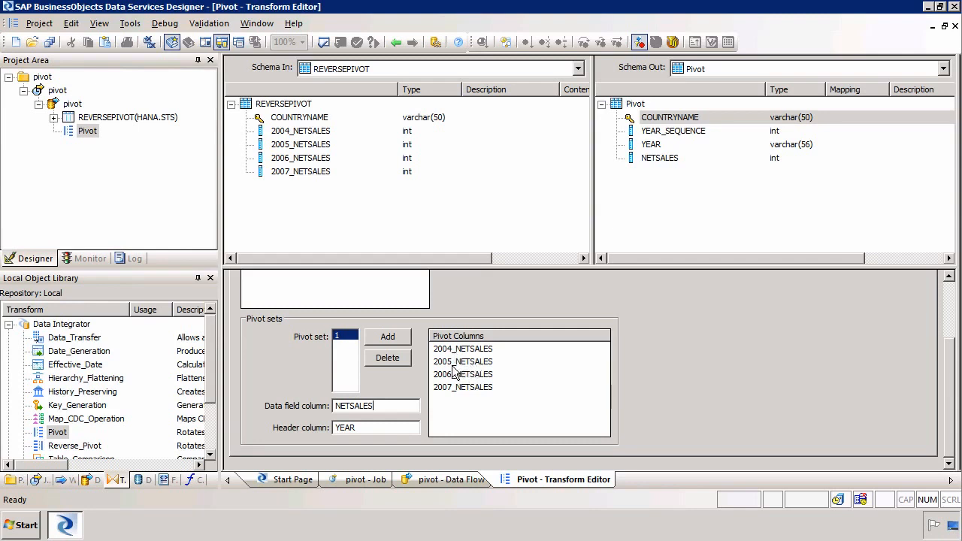
mouse_move(472, 391)
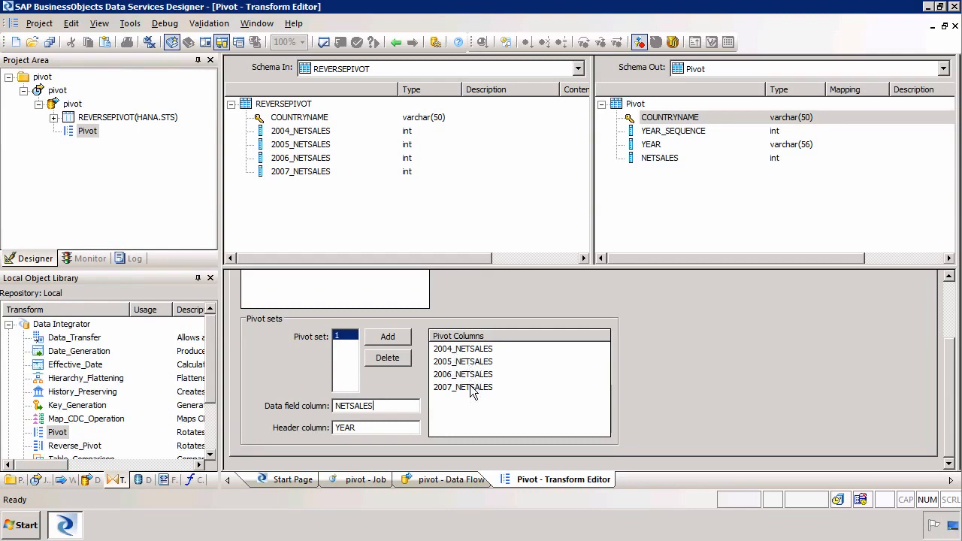
mouse_move(657, 150)
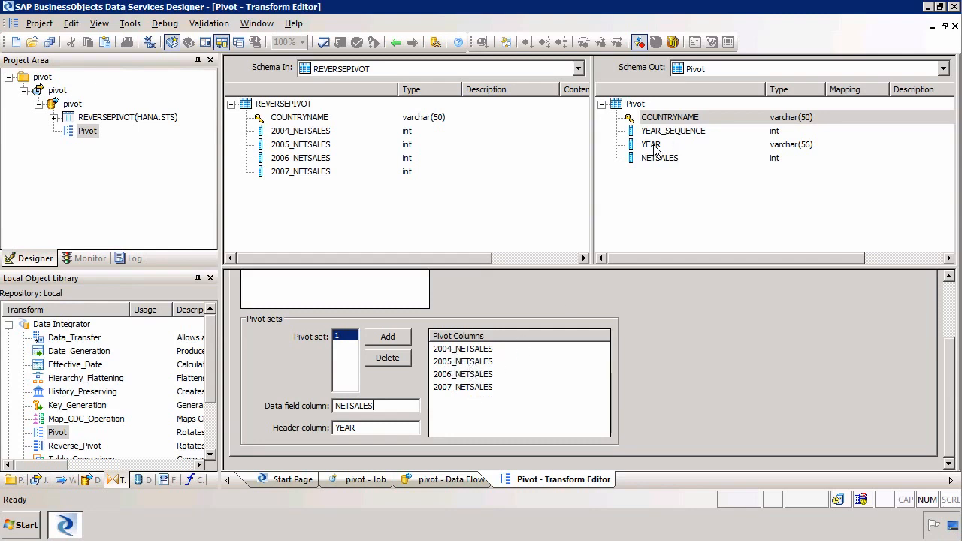
left_click(651, 144)
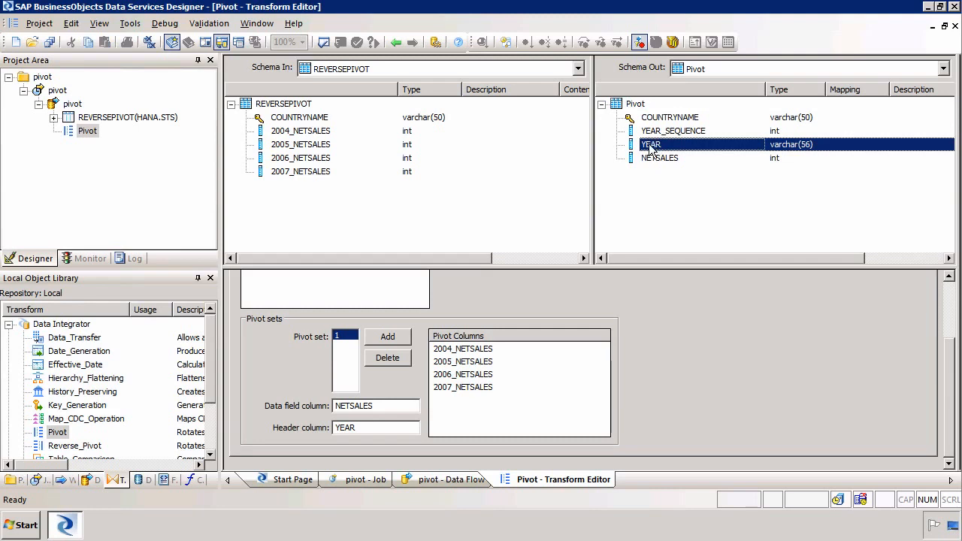
double_click(650, 144)
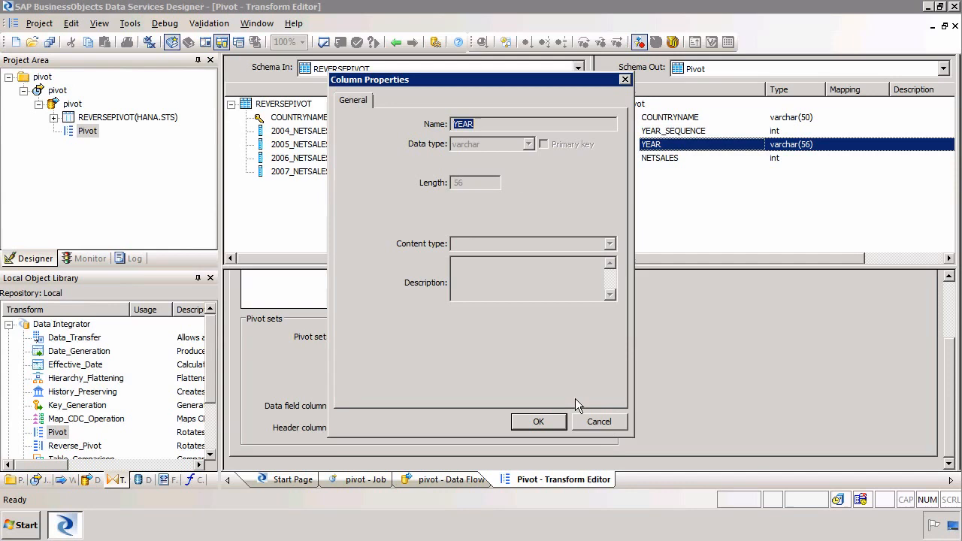
left_click(538, 420)
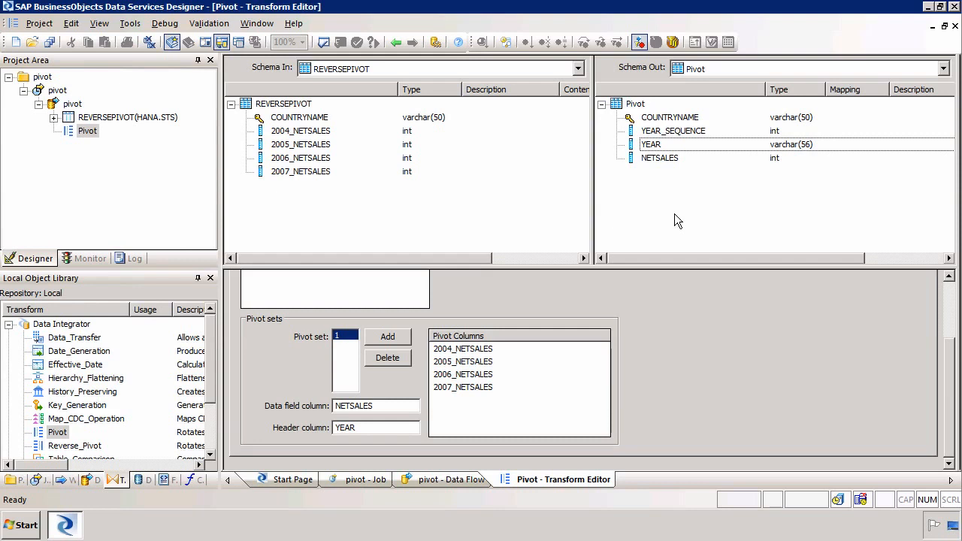
mouse_move(665, 149)
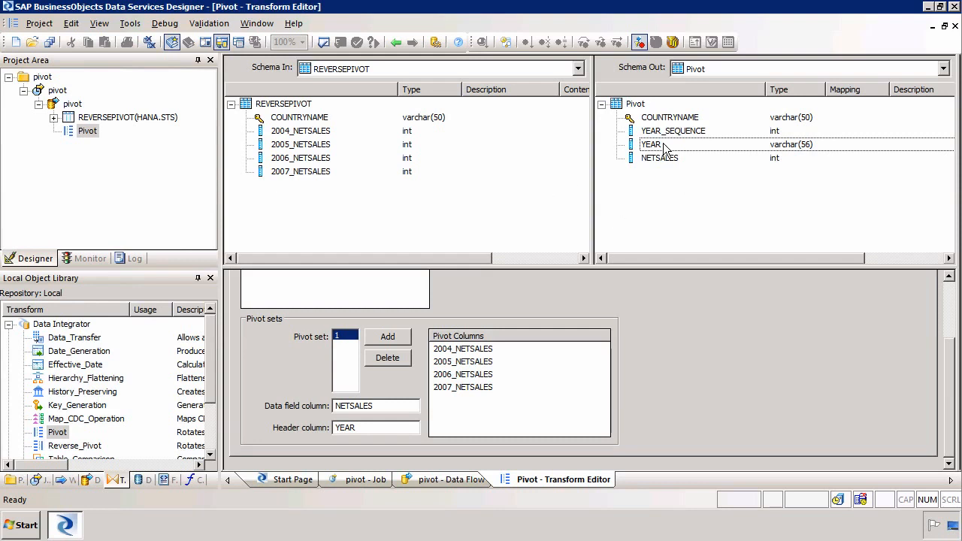
double_click(650, 144)
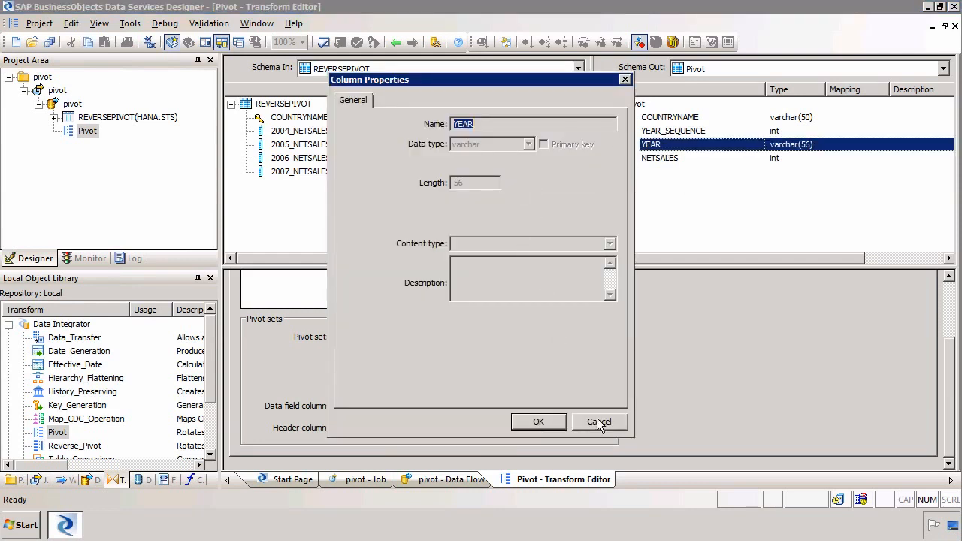
left_click(598, 421)
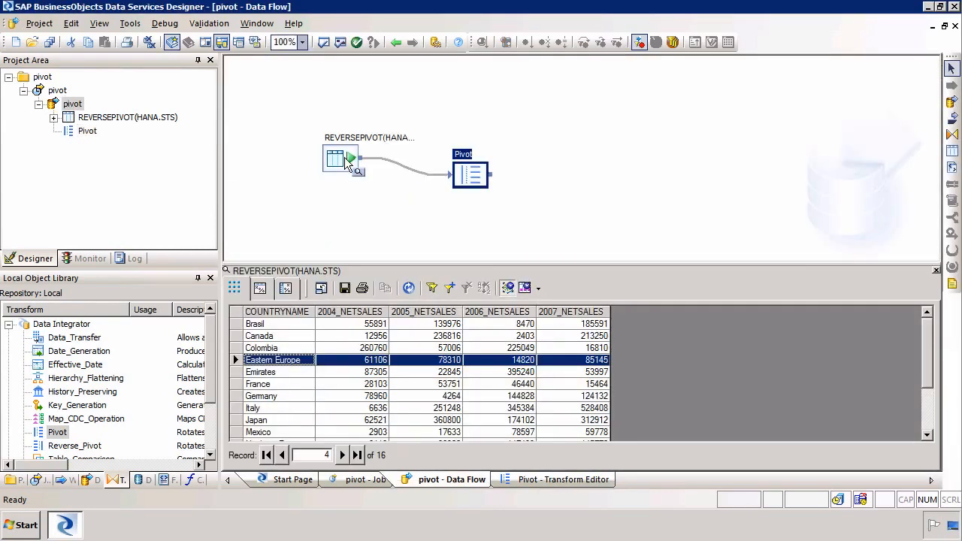
mouse_move(951, 145)
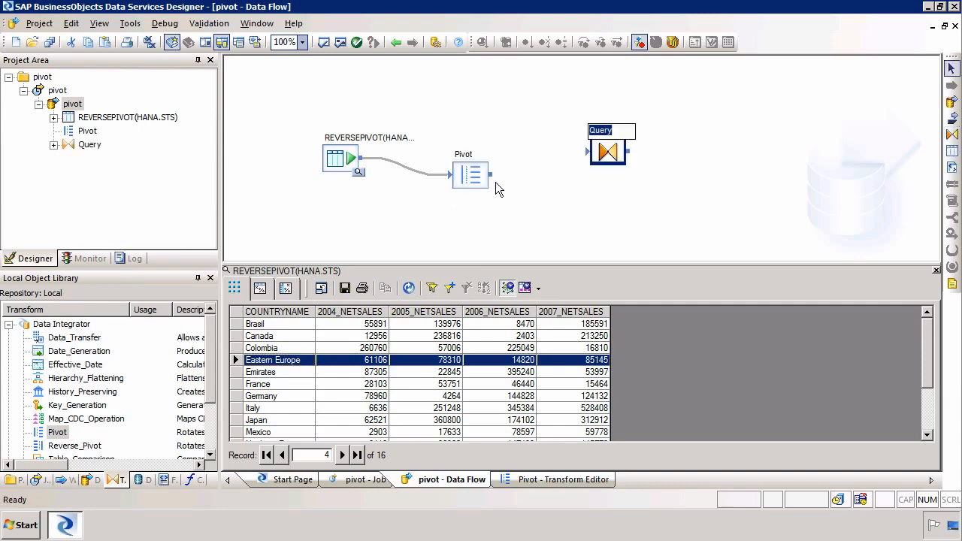
- Connect Pivot to a Query and map COUNTRYNAME, YEAR_SEQUENCE, YEAR, NETSALES to output
left_click_drag(487, 175, 588, 150)
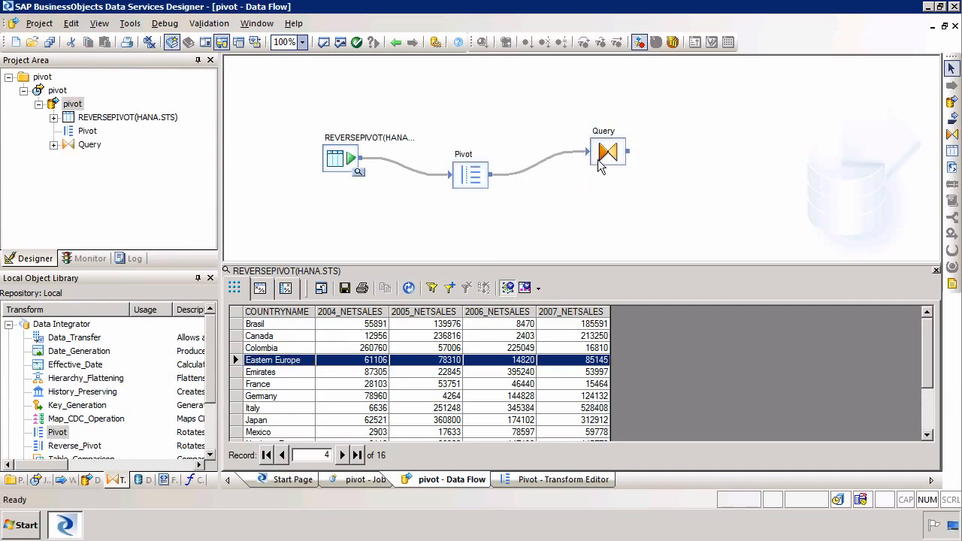
double_click(608, 152)
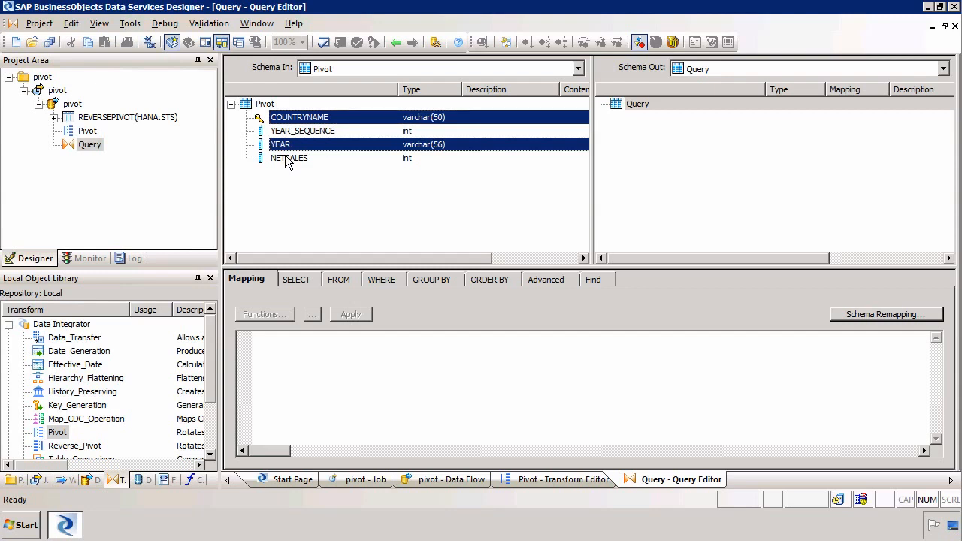
left_click(288, 158)
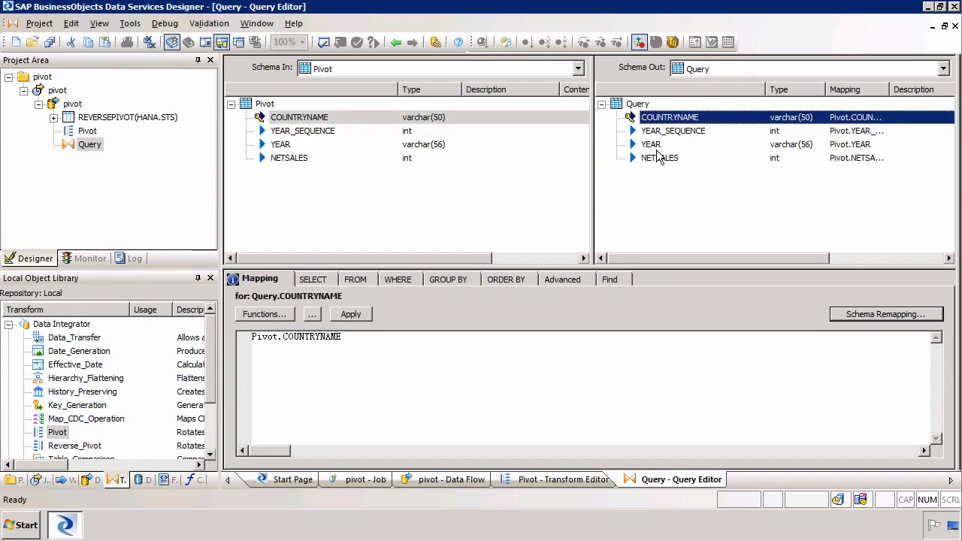
- Change the Query output YEAR column to int and unmark COUNTRYNAME as primary key
double_click(650, 144)
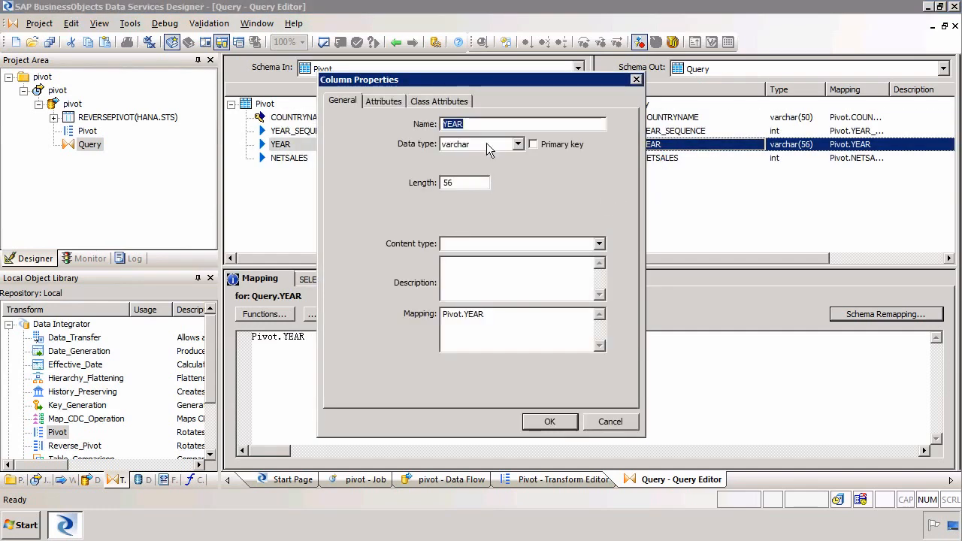
left_click(517, 144)
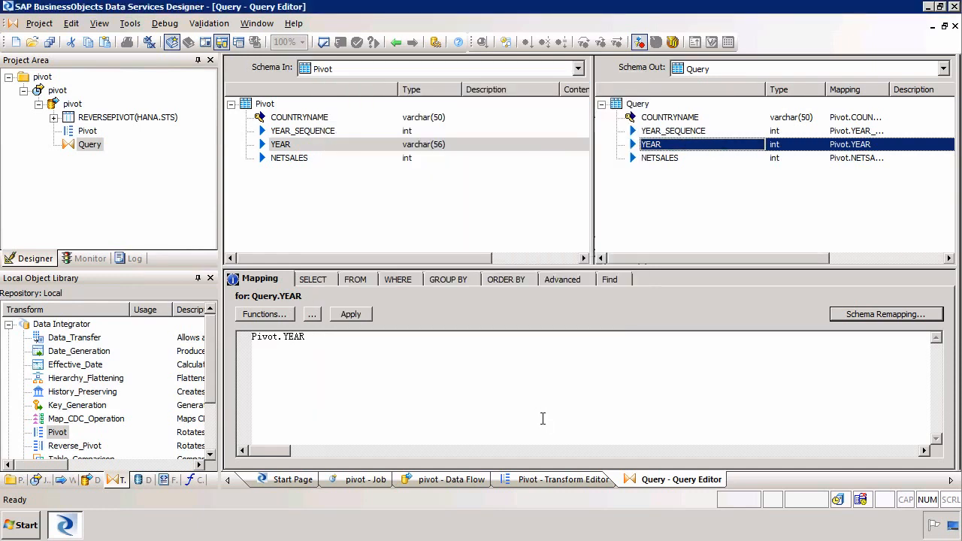
left_click(669, 117)
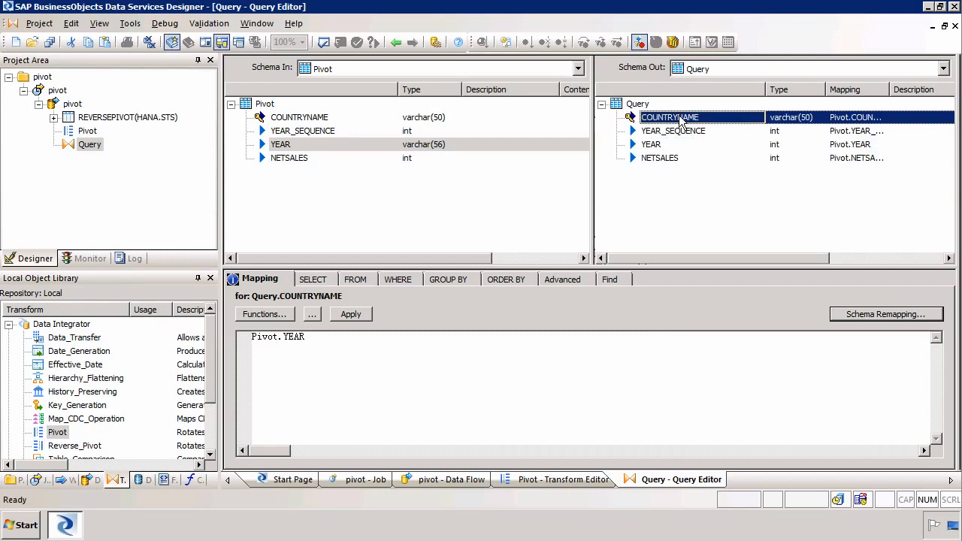
left_click(299, 116)
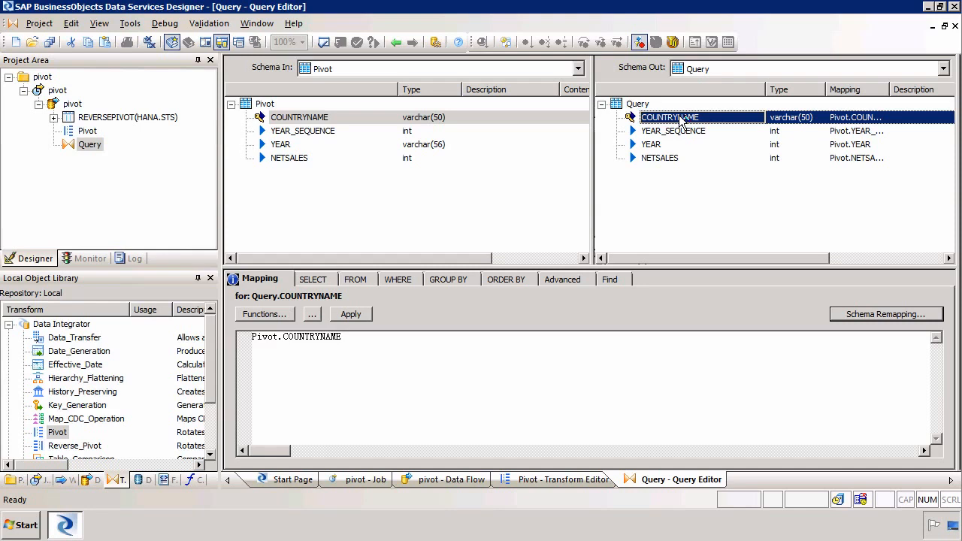
right_click(668, 118)
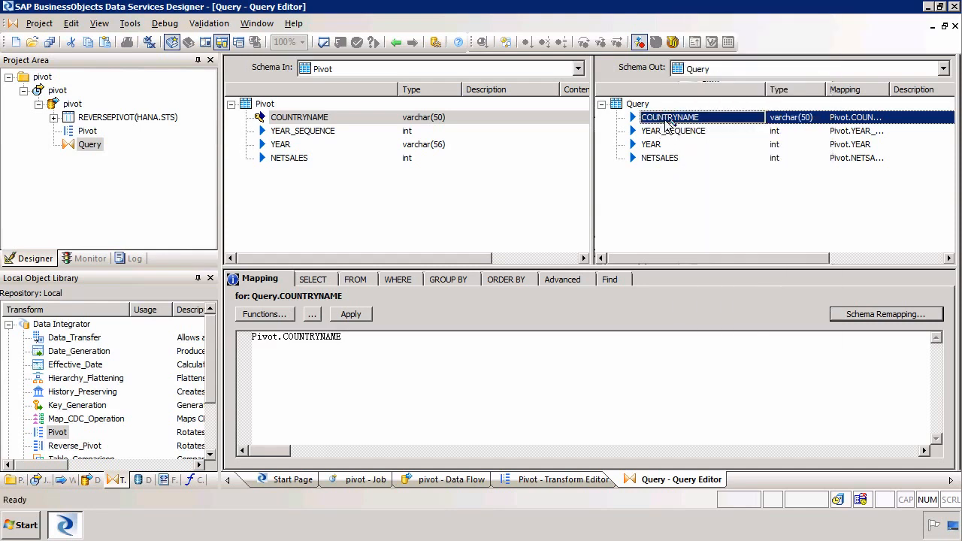
right_click(669, 116)
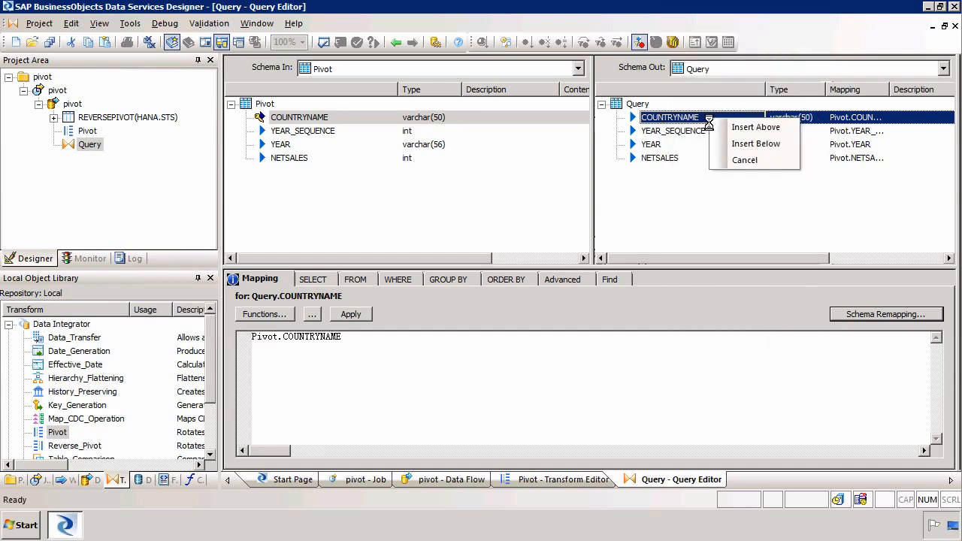
- Insert a LOAD_ID primary-key column above COUNTRYNAME, mapped to gen_row_num()
left_click(755, 127)
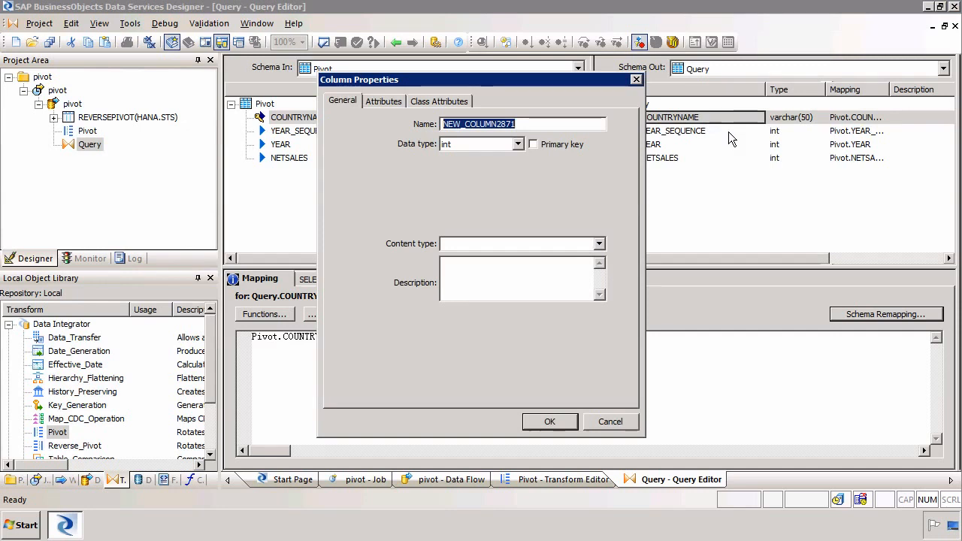
type("LOAD_")
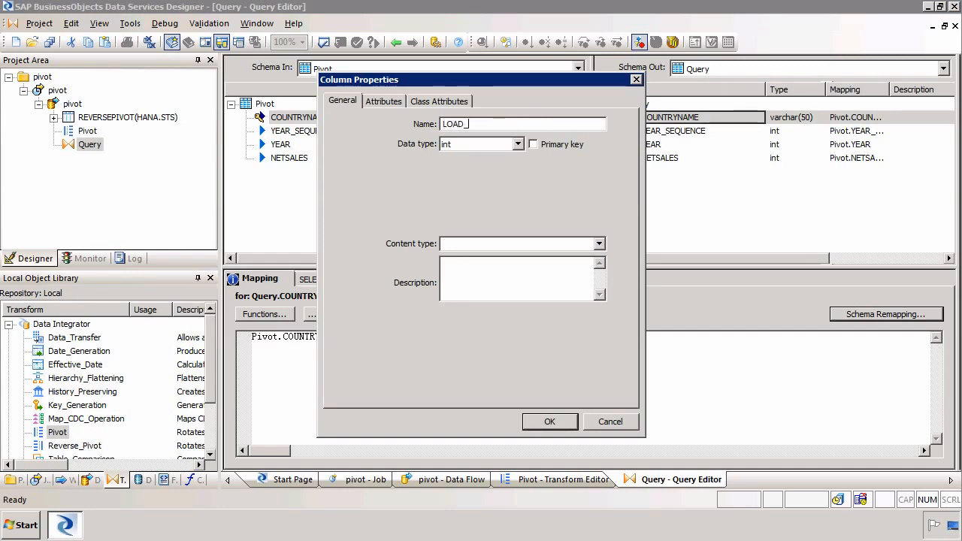
type("ID")
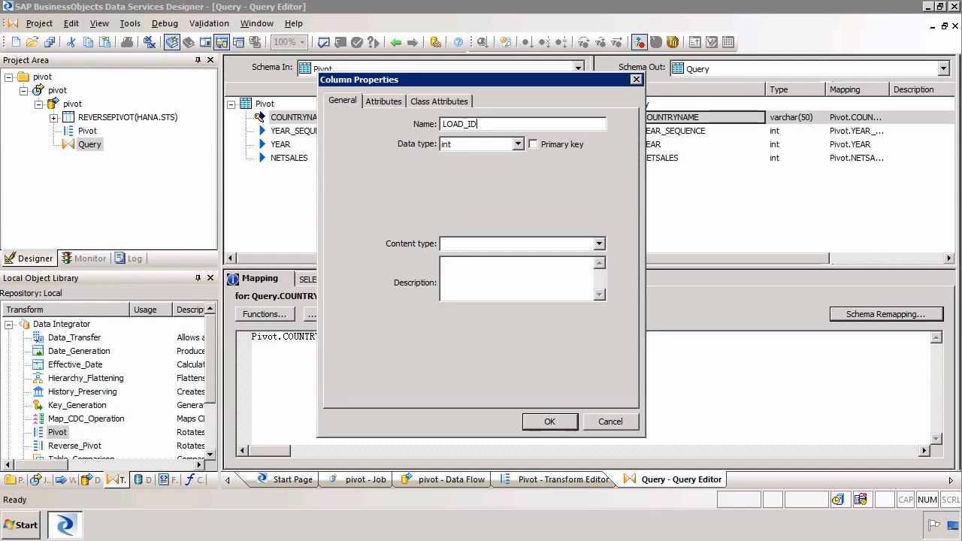
left_click(533, 143)
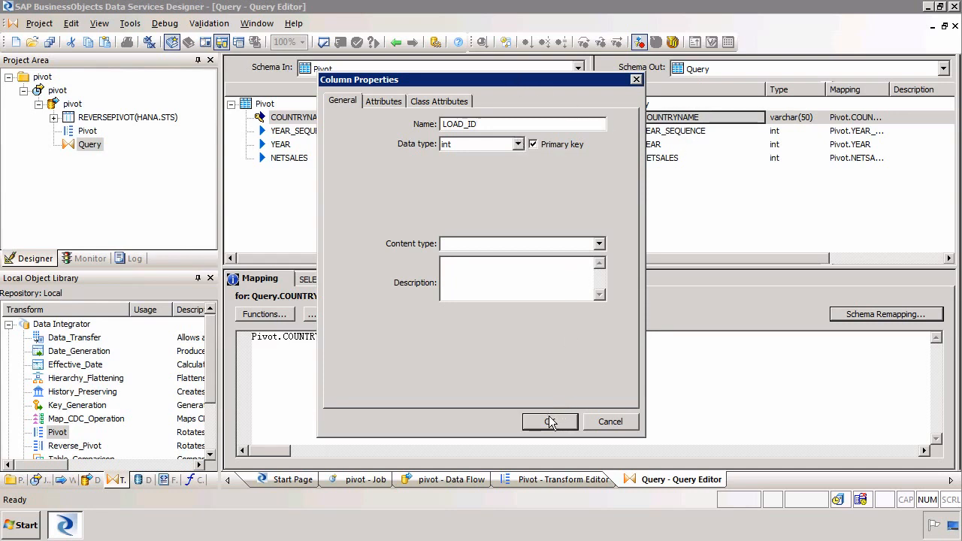
left_click(549, 421)
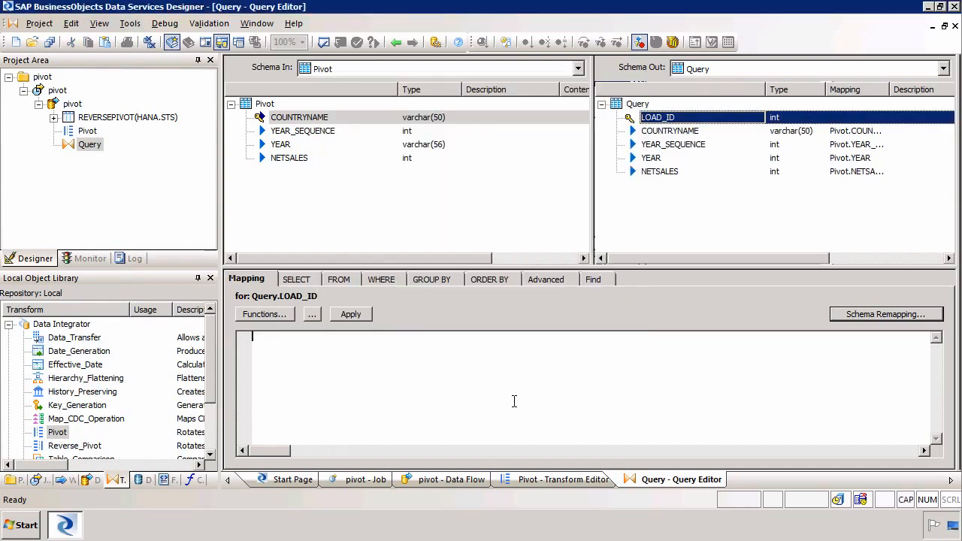
type("GEN")
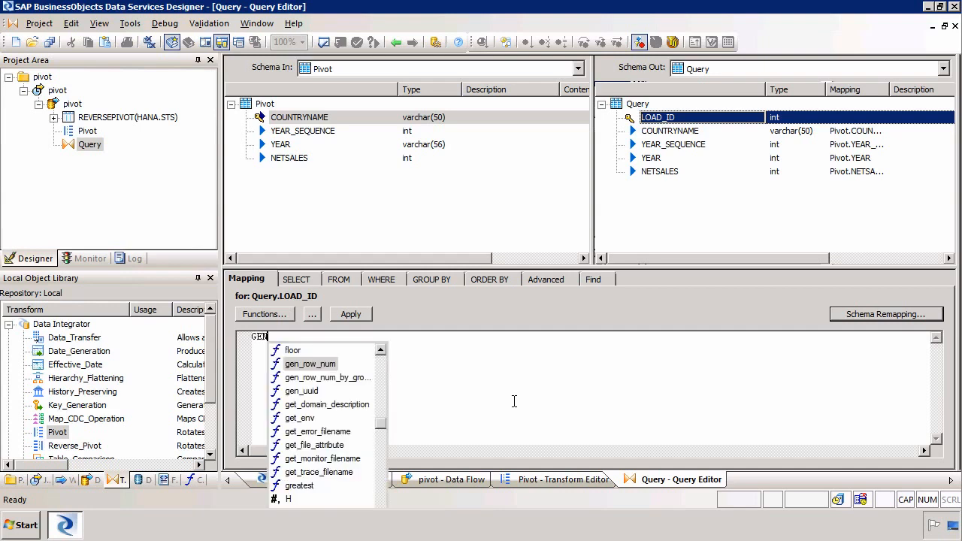
double_click(309, 363)
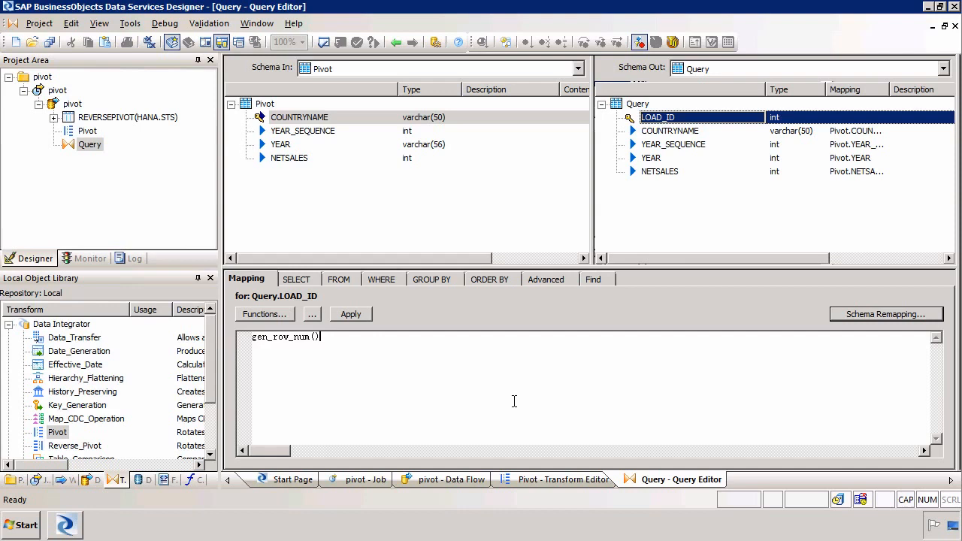
mouse_move(11, 132)
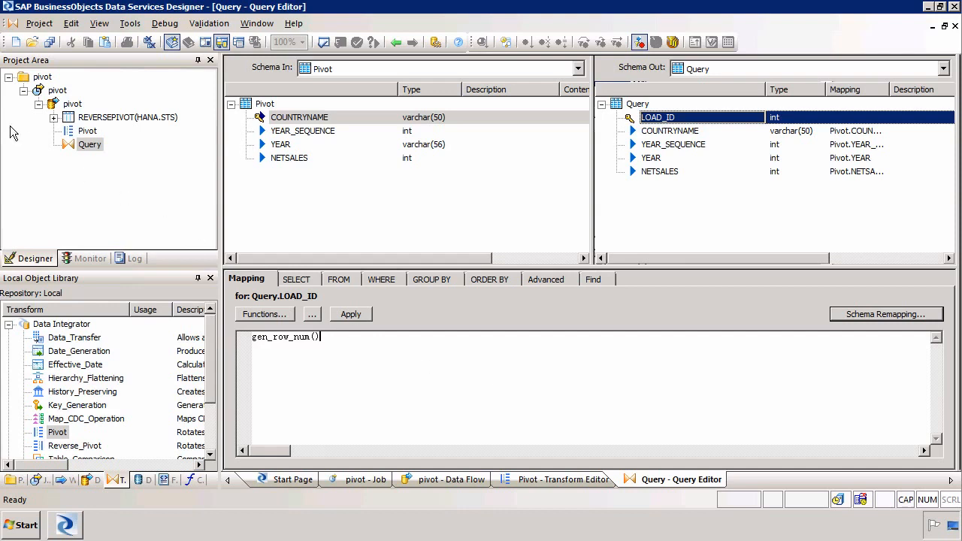
- Add a PIVOT template table, owner STS in the HANA datastore, as the Query's target
left_click(452, 478)
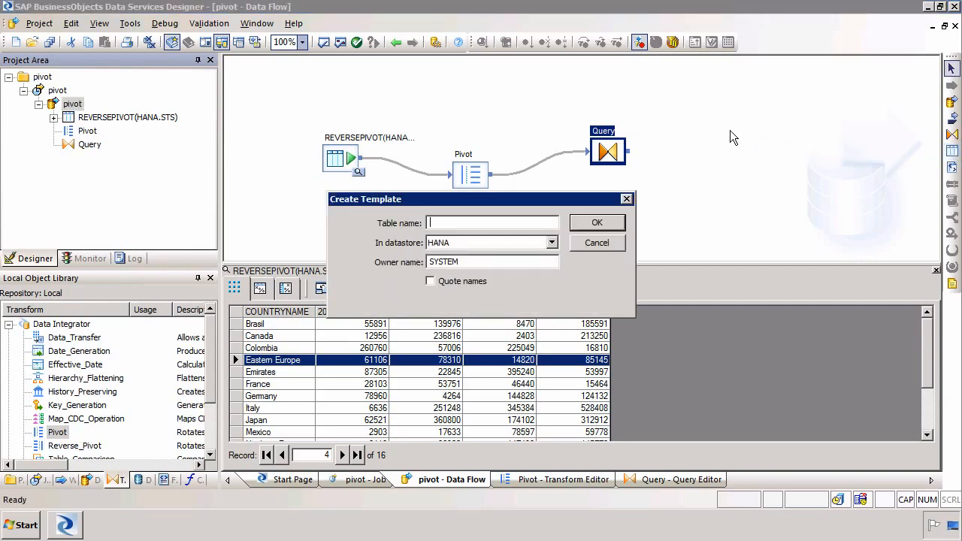
type("STS")
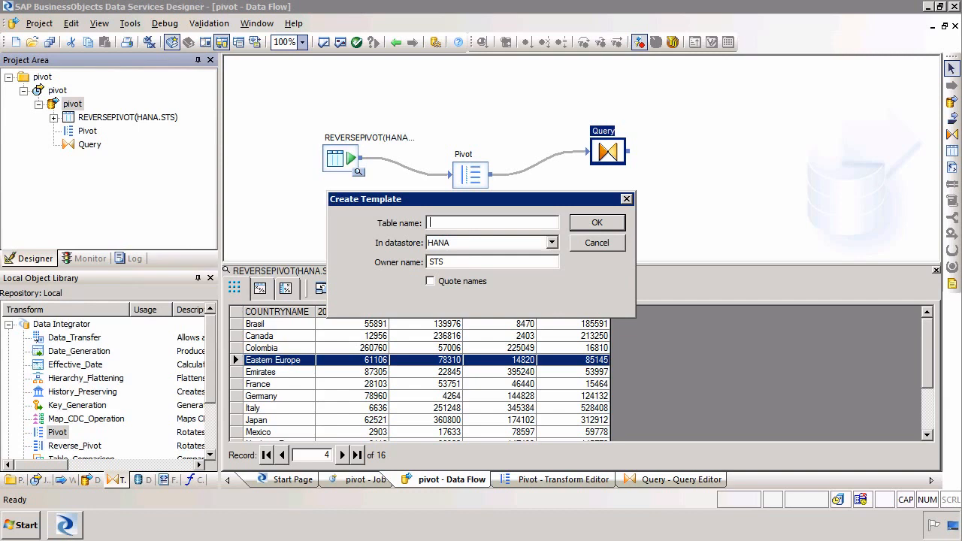
type("PIVOT")
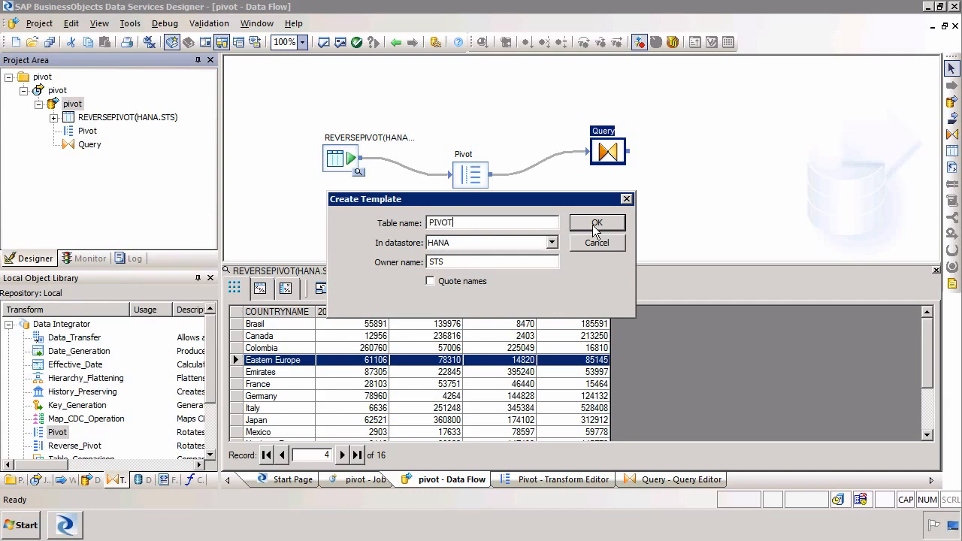
left_click(596, 222)
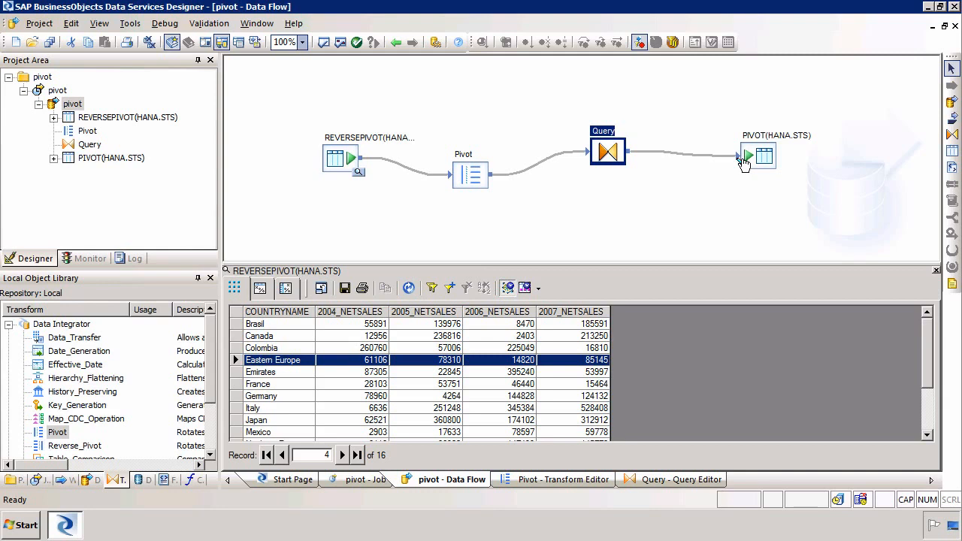
mouse_move(439, 368)
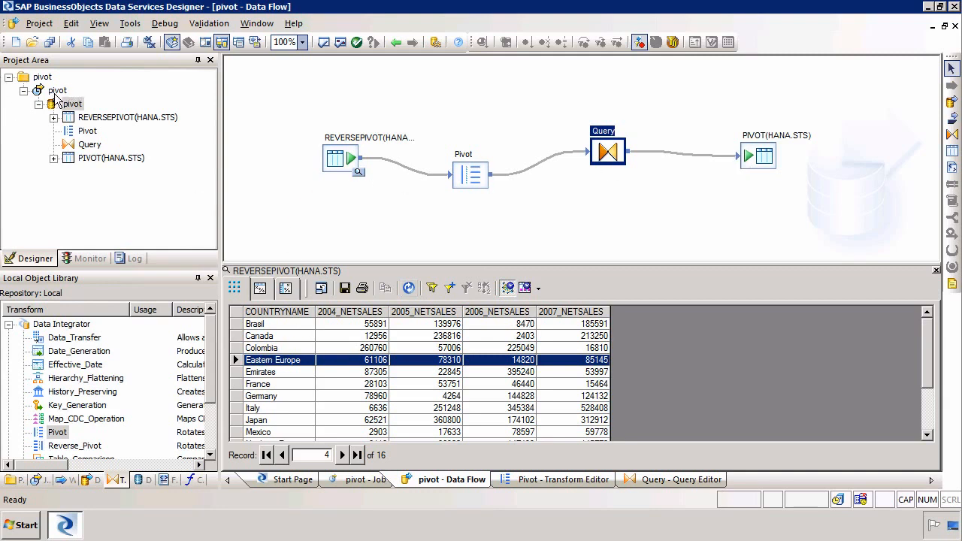
- Execute the pivot job, saving all changed objects and keeping default execution properties
right_click(57, 90)
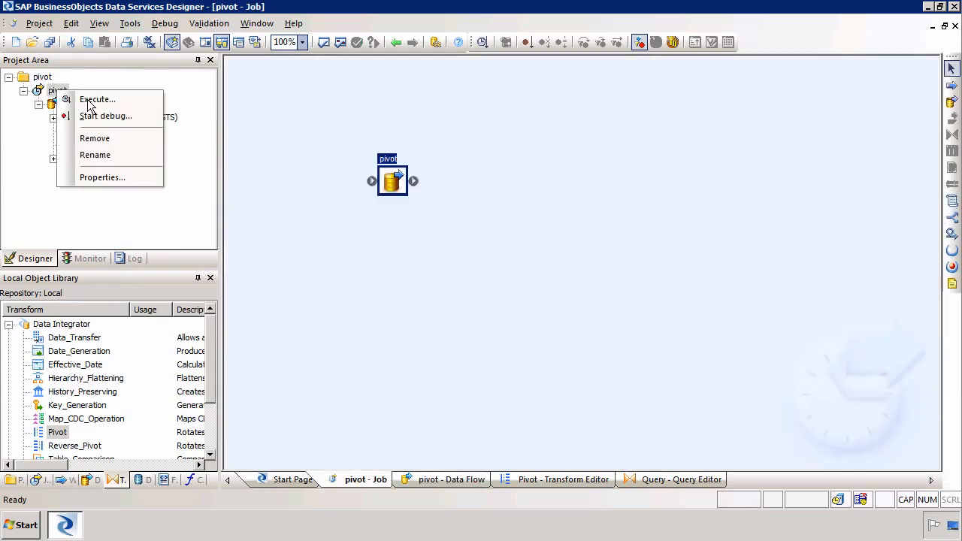
left_click(97, 99)
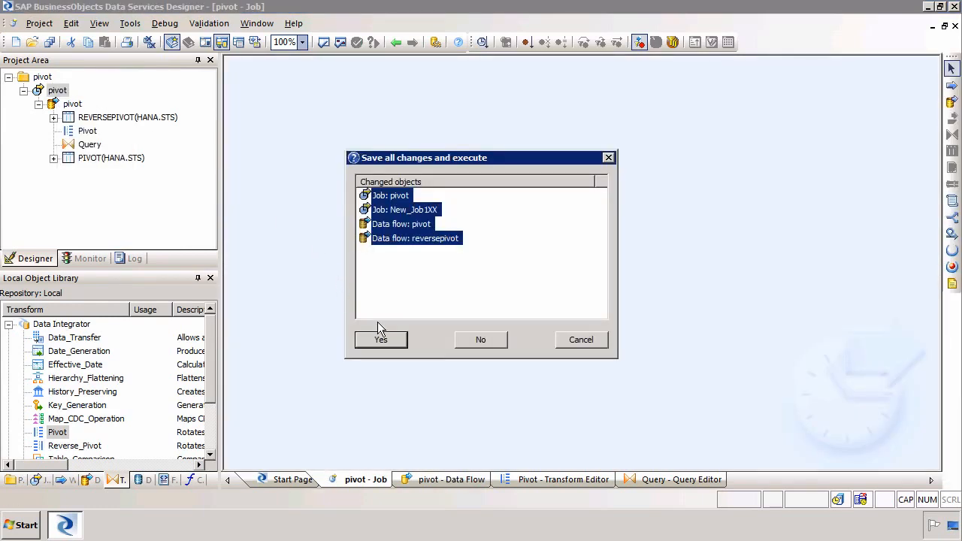
left_click(380, 339)
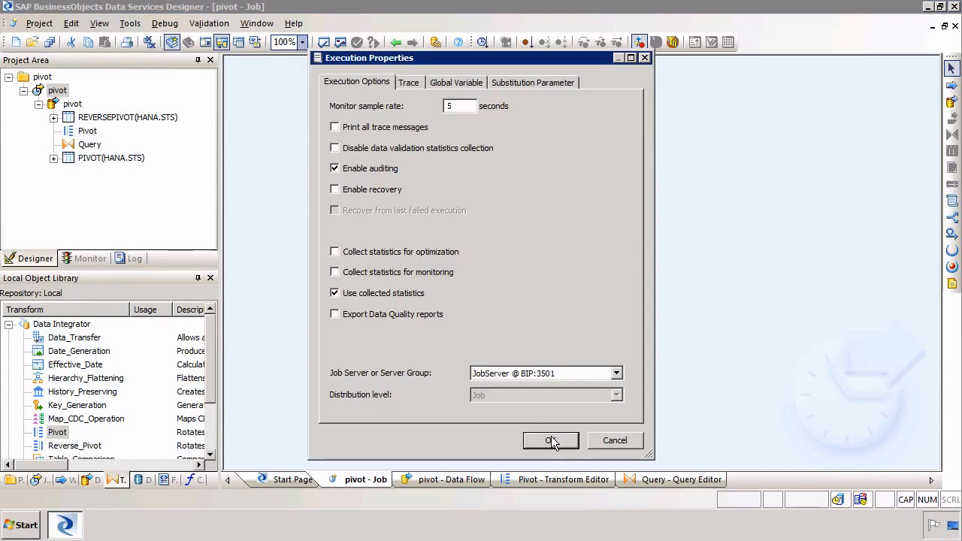
left_click(550, 440)
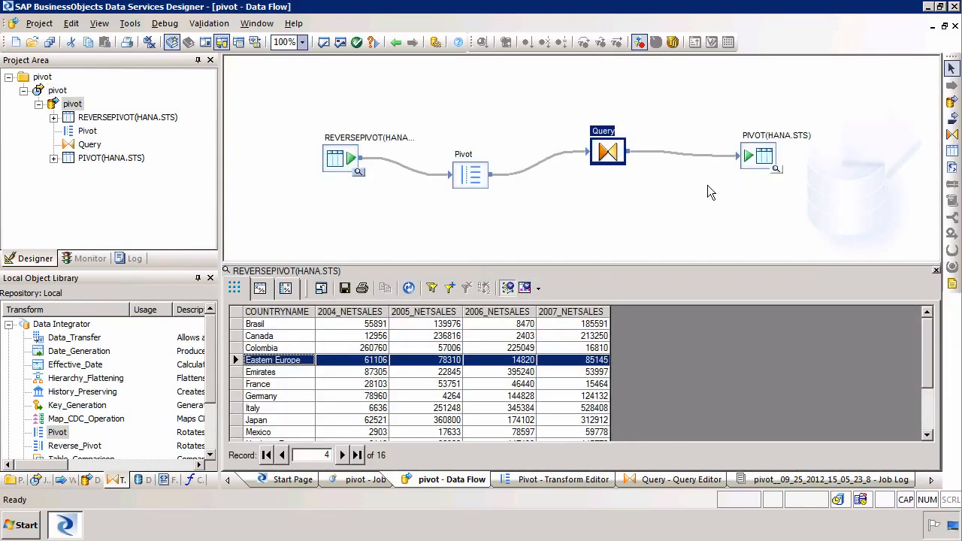
mouse_move(780, 171)
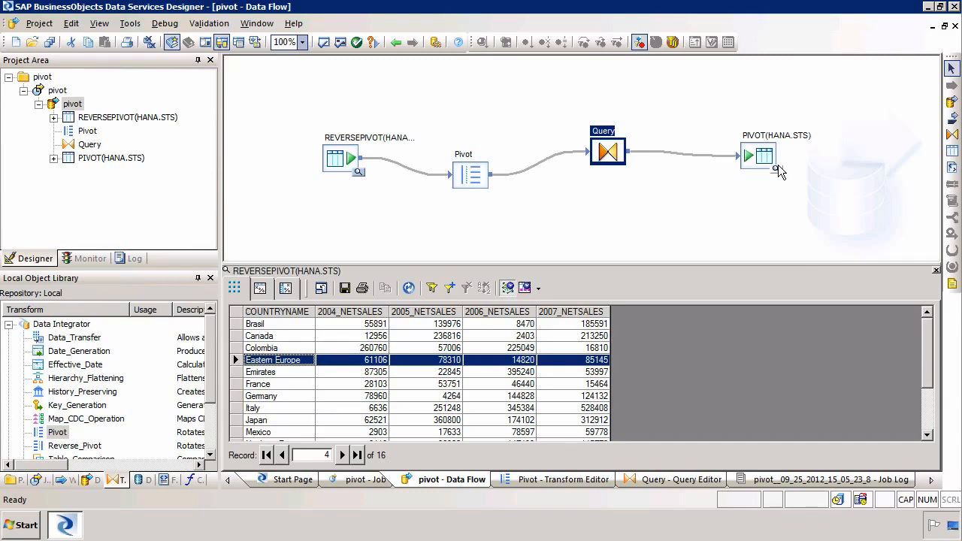
mouse_move(779, 186)
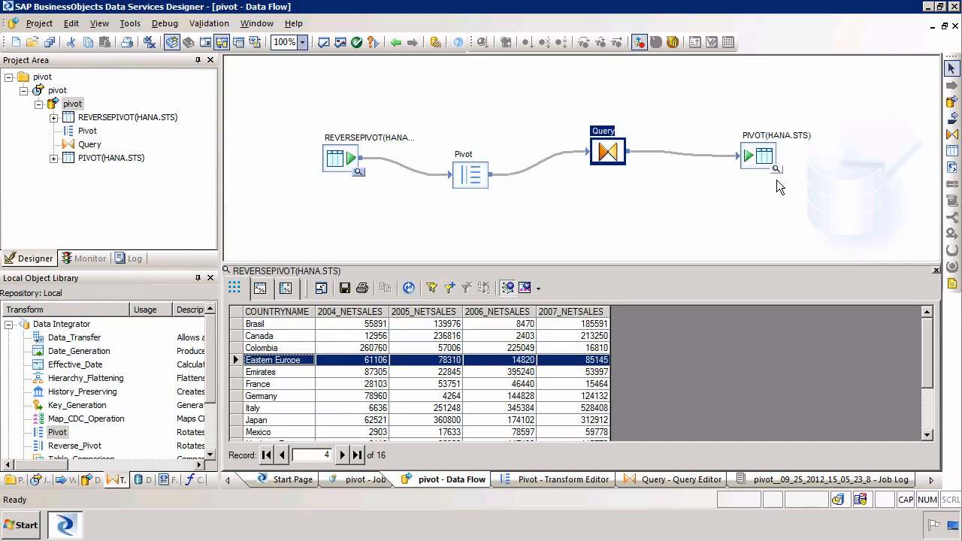
- View the PIVOT(HANA.STS) target data: 64 rows beside the REVERSEPIVOT source
left_click(776, 168)
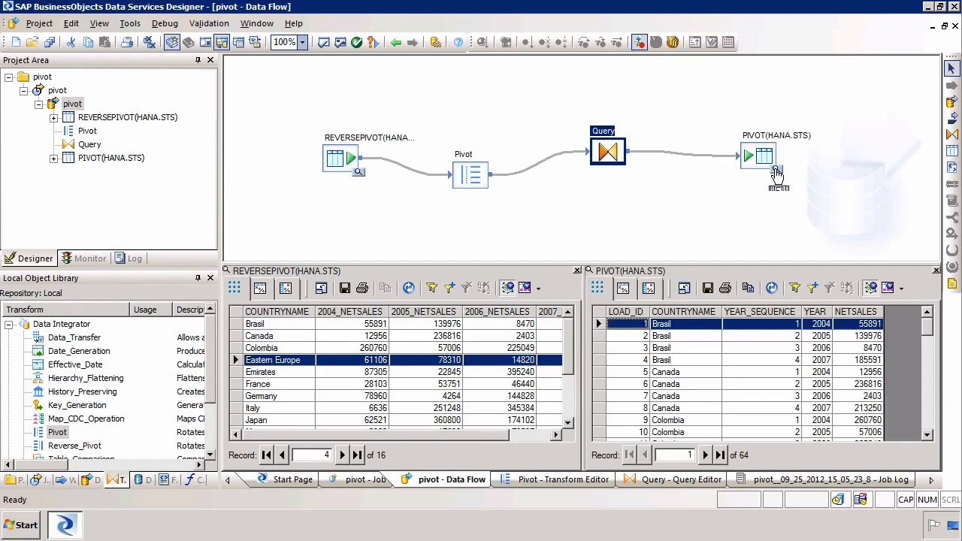
mouse_move(627, 391)
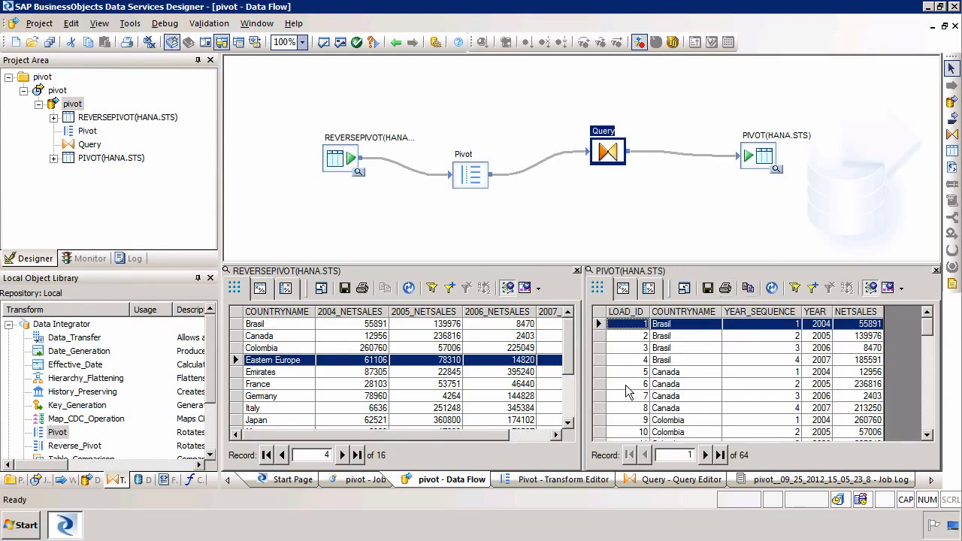
mouse_move(583, 347)
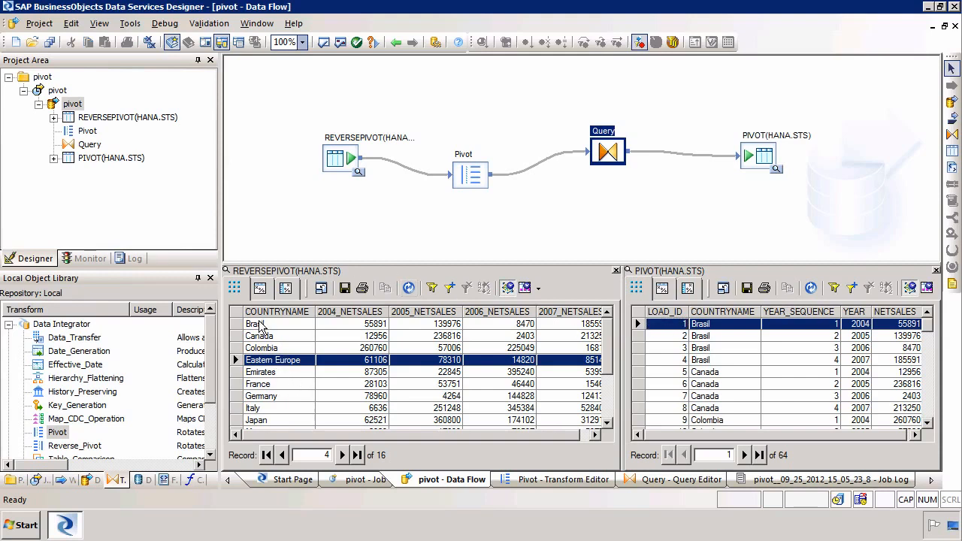
mouse_move(327, 323)
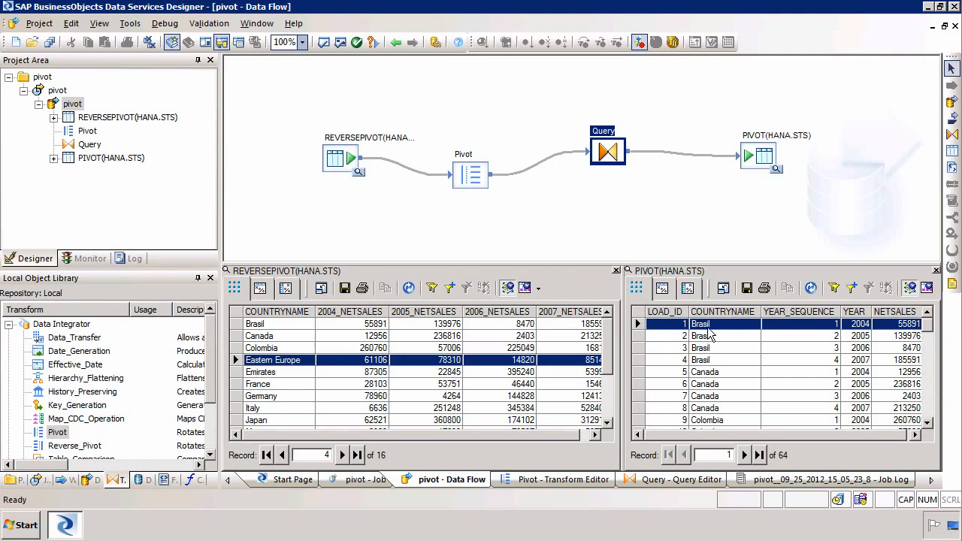
mouse_move(713, 334)
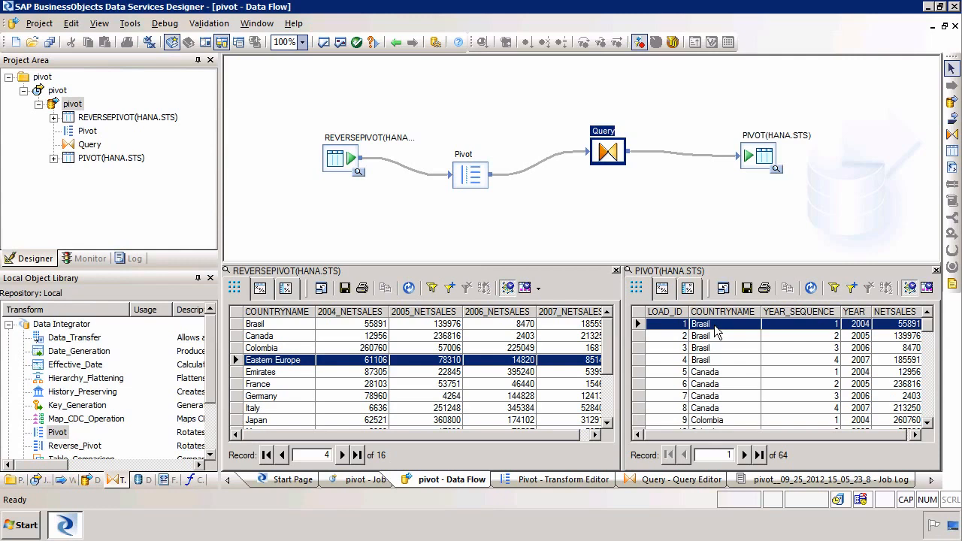
mouse_move(672, 335)
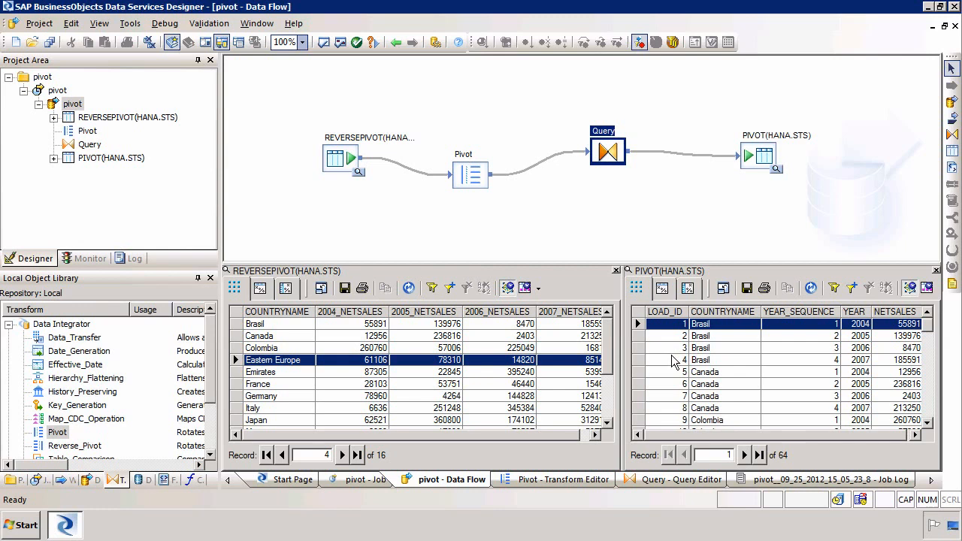
mouse_move(839, 334)
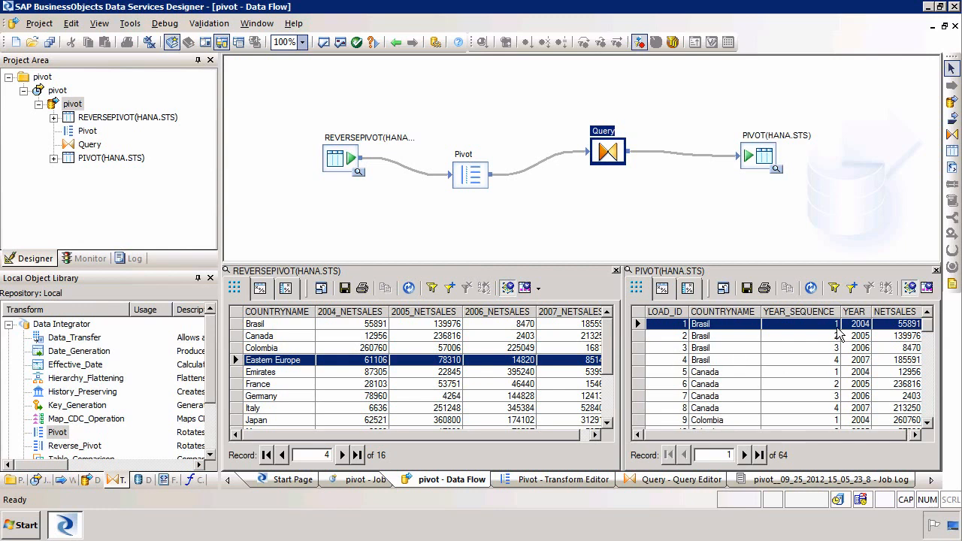
mouse_move(838, 391)
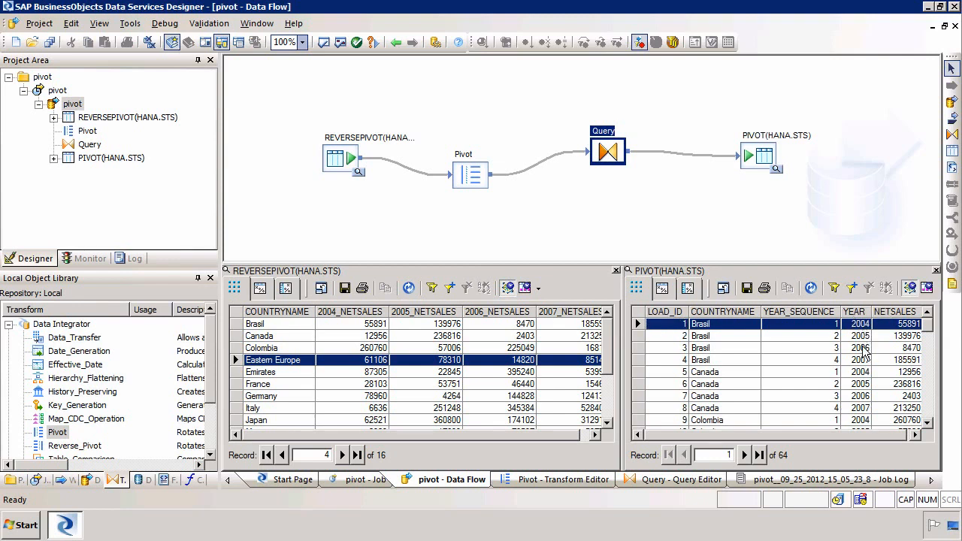
mouse_move(864, 363)
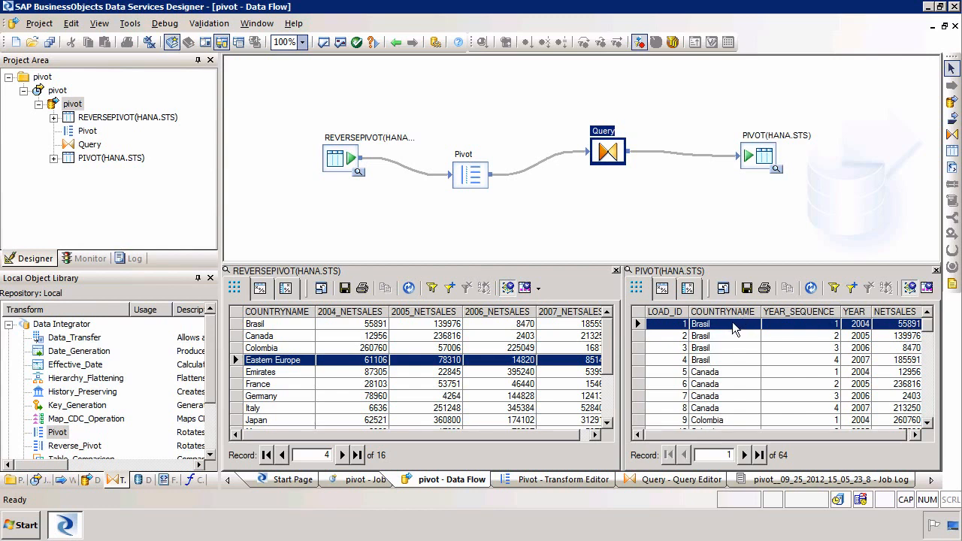
mouse_move(878, 338)
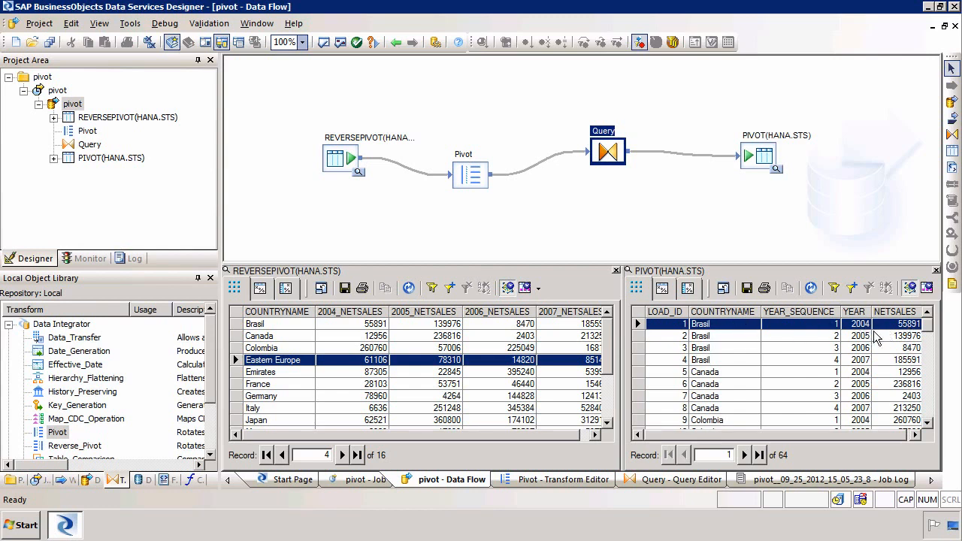
mouse_move(336, 320)
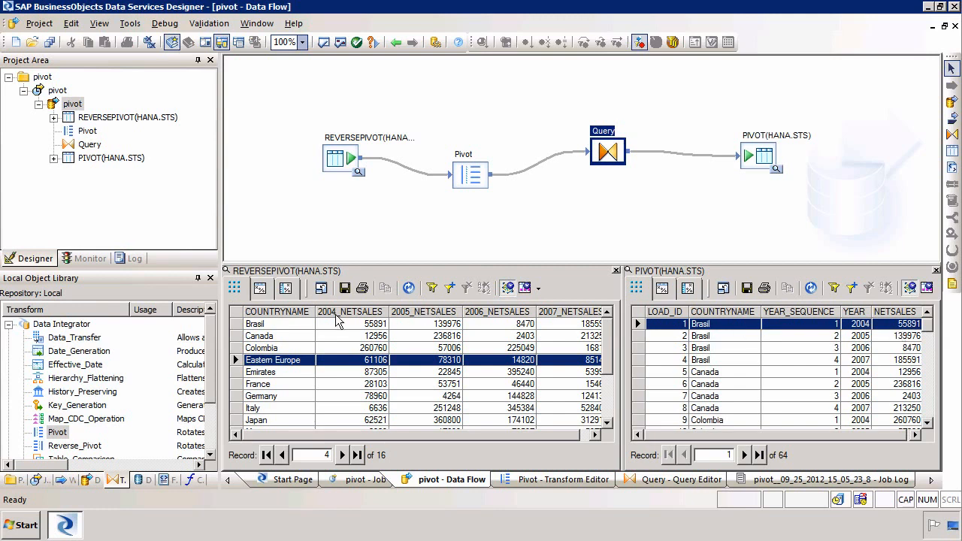
- Select the Brasil source row for comparison, then launch SAP HANA Studio
left_click(255, 324)
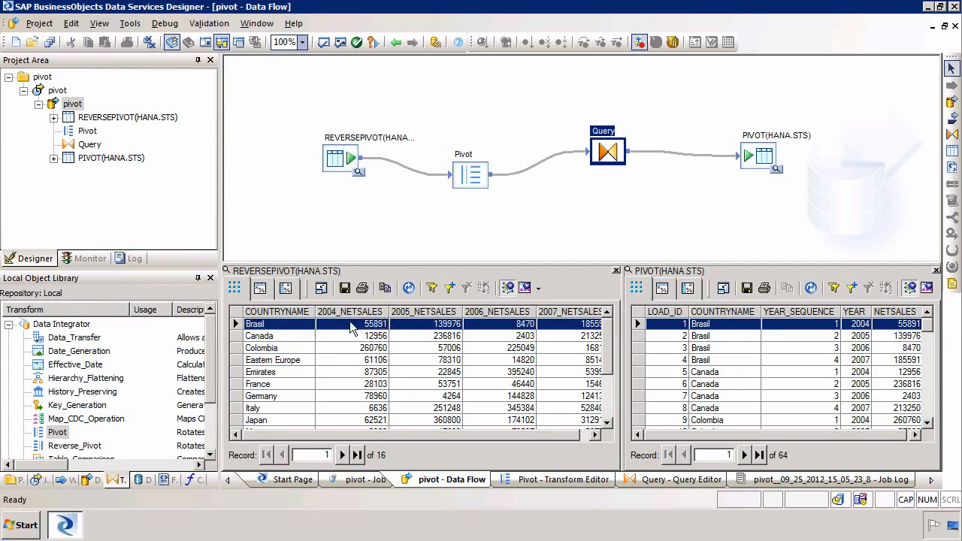
mouse_move(353, 333)
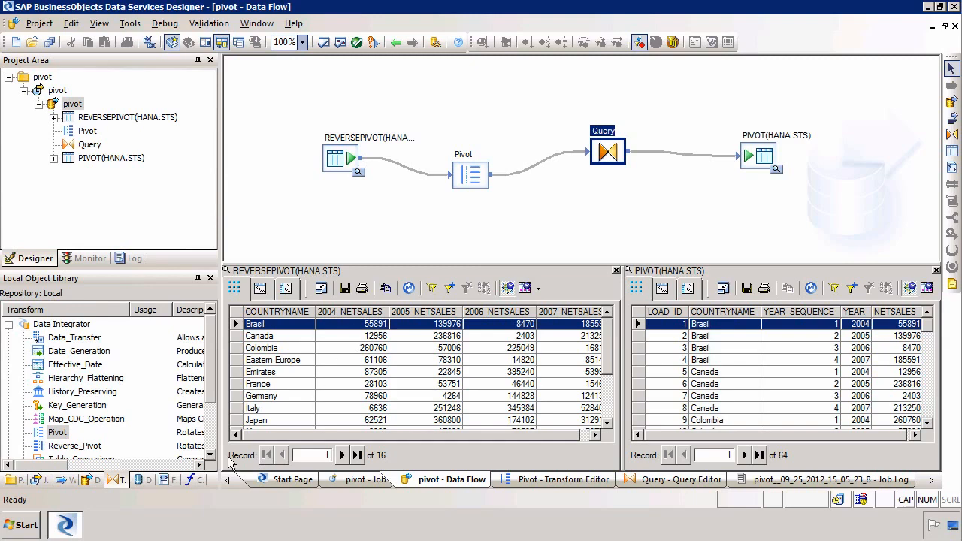
left_click(20, 524)
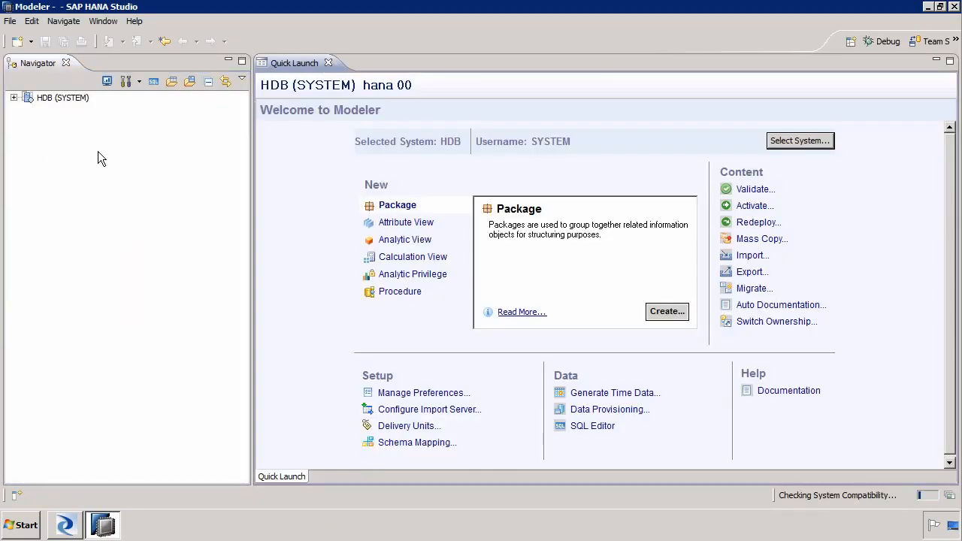
- Open Data Preview on STS.PIVOT via HDB (SYSTEM) > Catalog > STS > Tables
left_click(14, 96)
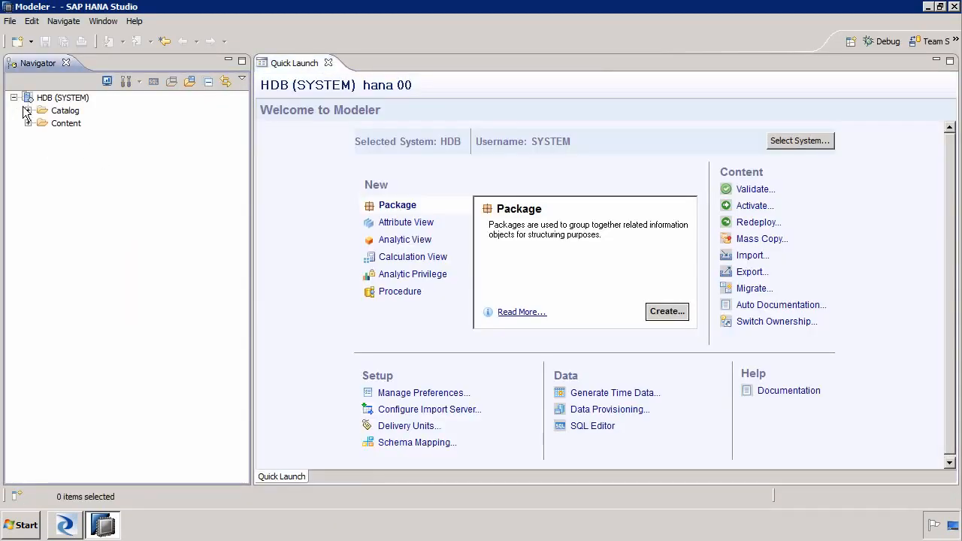
left_click(28, 110)
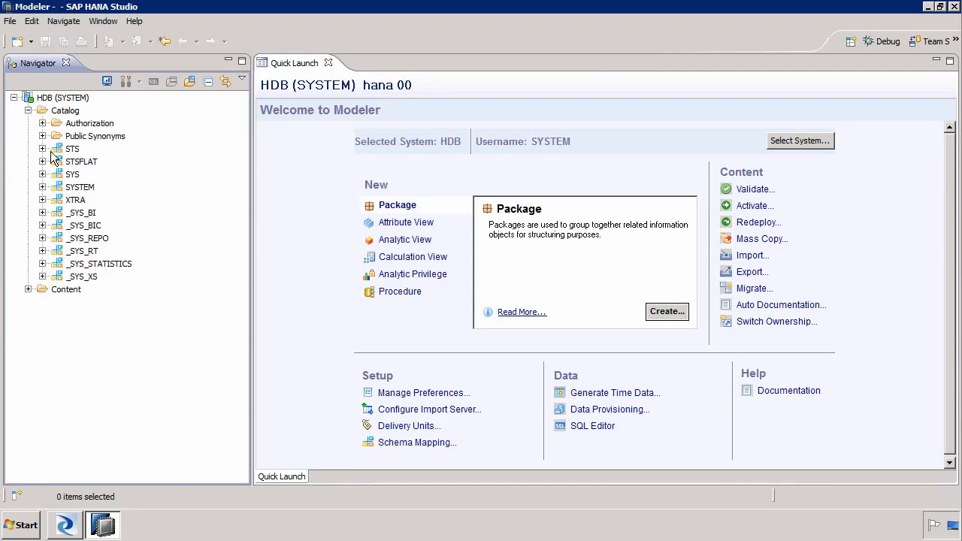
left_click(43, 148)
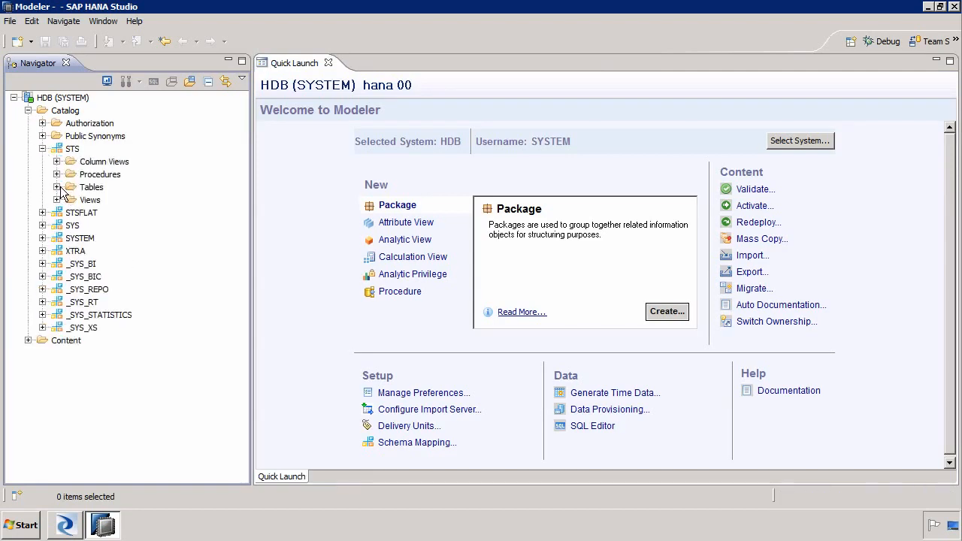
left_click(58, 186)
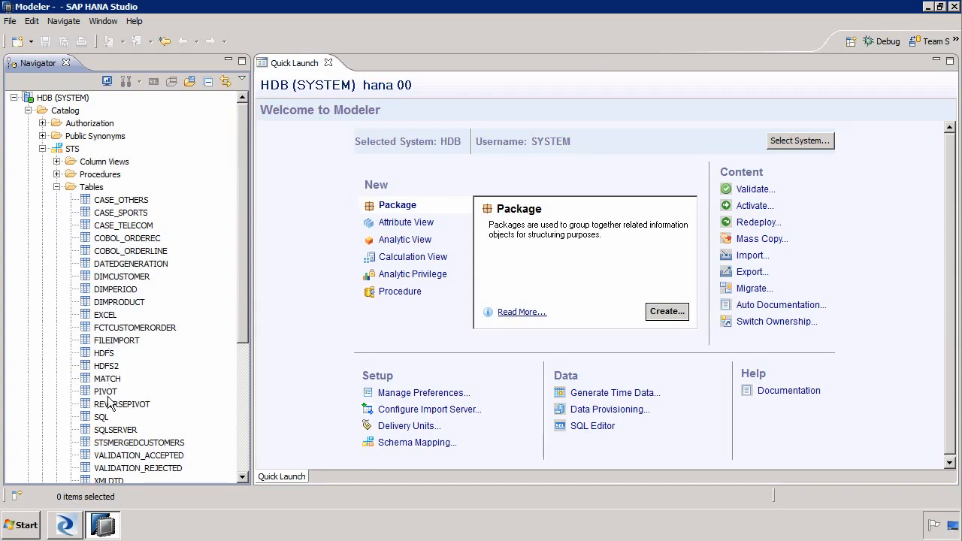
right_click(105, 391)
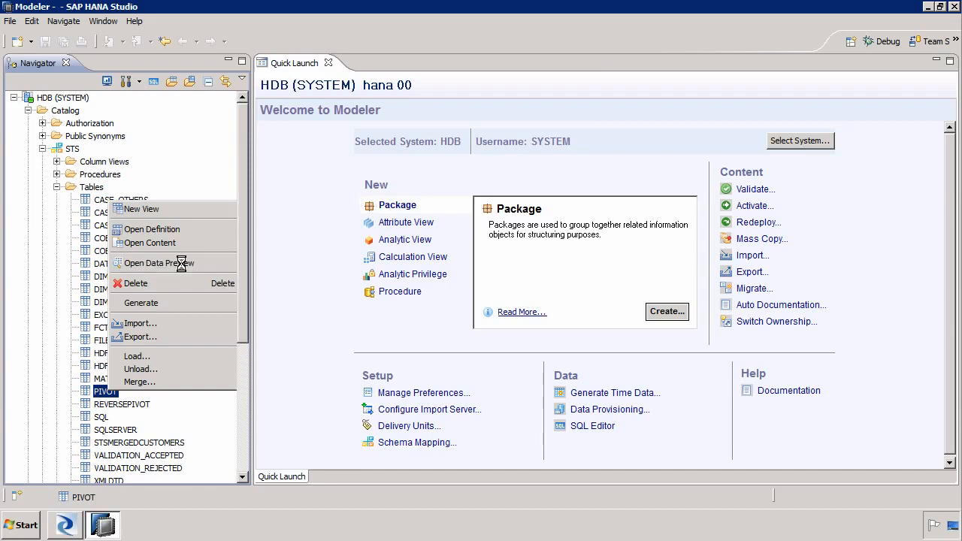
left_click(157, 262)
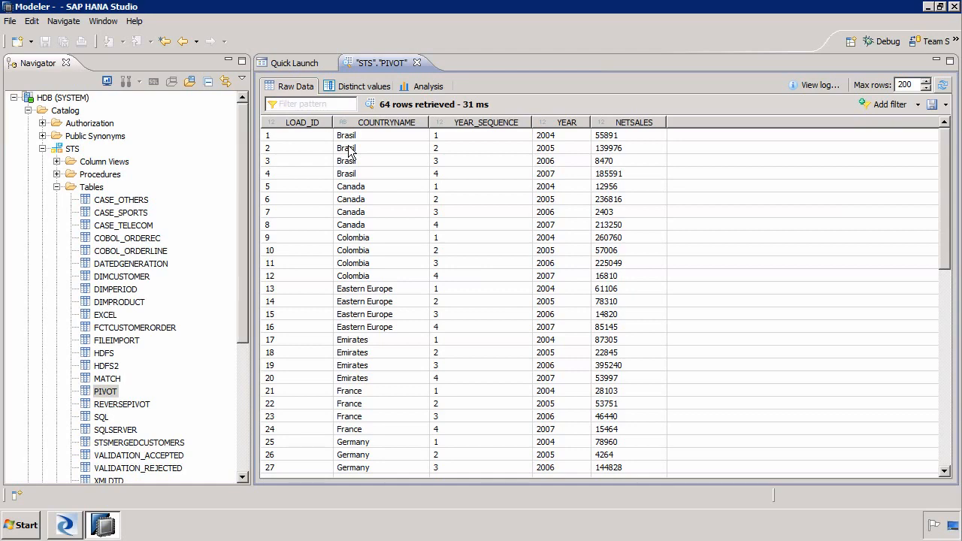
mouse_move(892, 43)
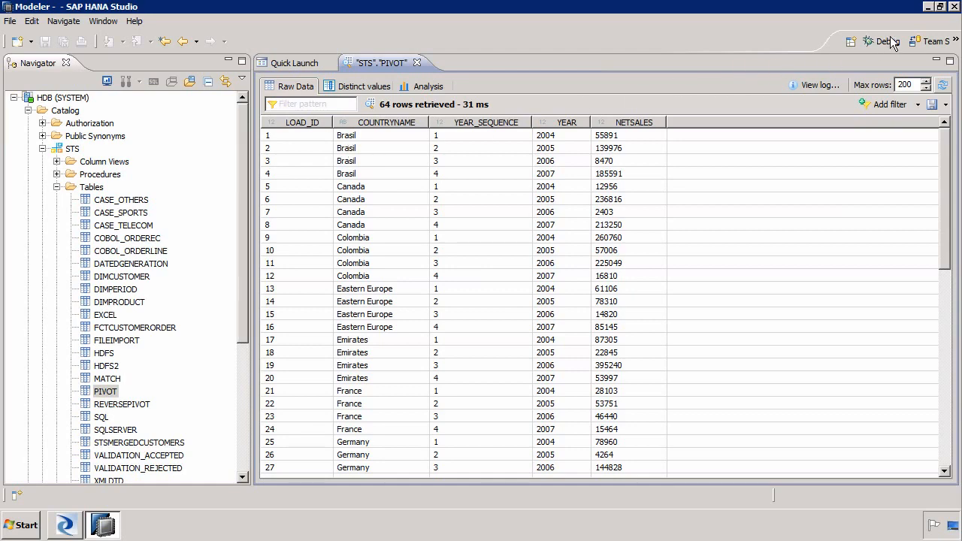